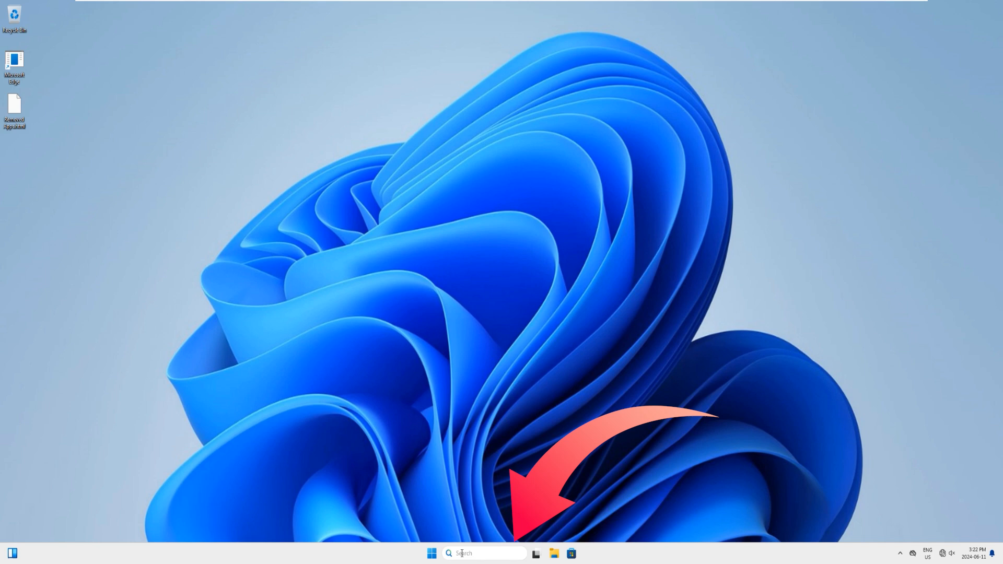
- Search Windows for 'control panel' from the taskbar search box
{"action": "left_click", "coordinate": [483, 553]}
{"action": "type", "text": "control"}
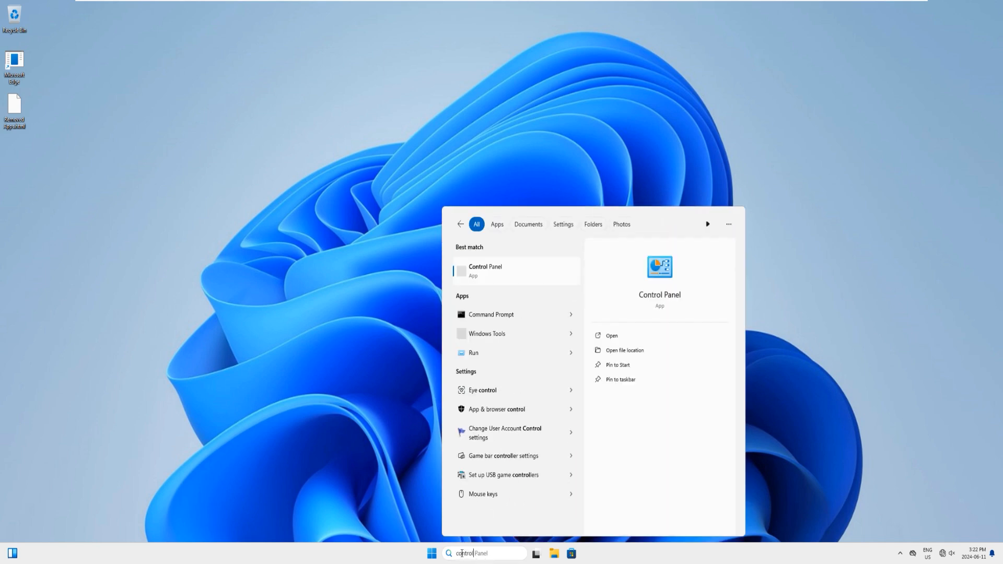
{"action": "mouse_move", "coordinate": [512, 398]}
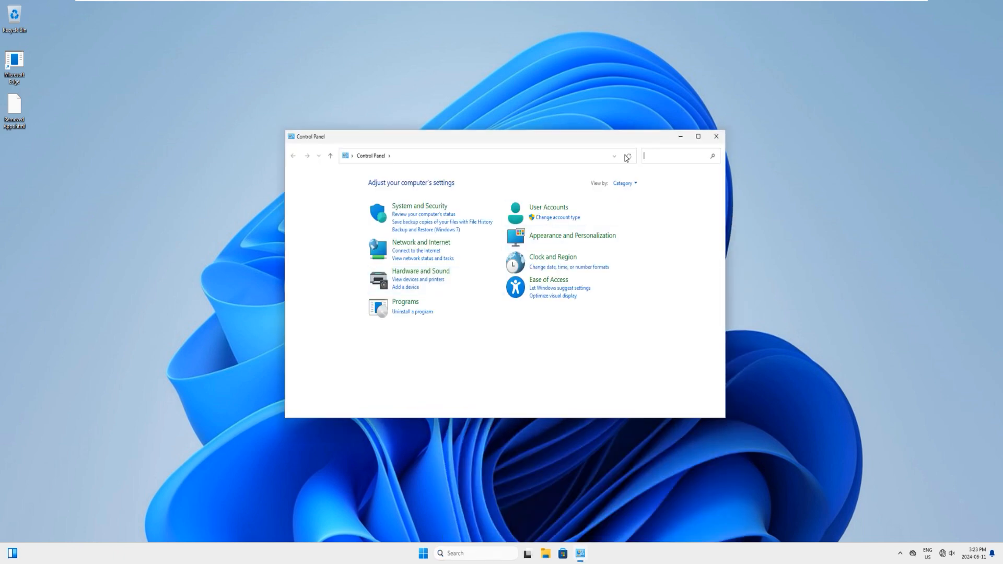
- Maximize Control Panel and keep the View by choice on Category
{"action": "left_click", "coordinate": [698, 136]}
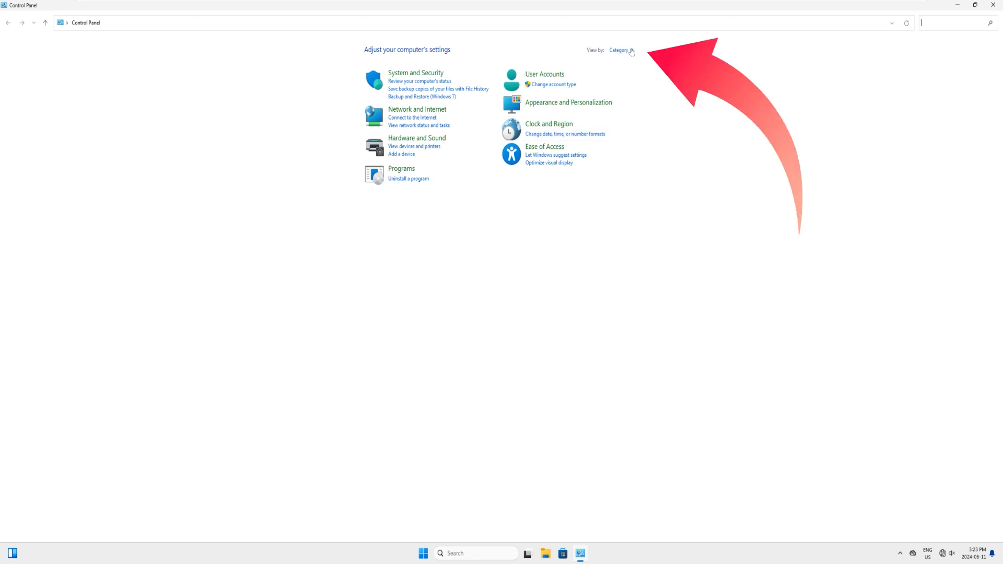
{"action": "mouse_move", "coordinate": [620, 50]}
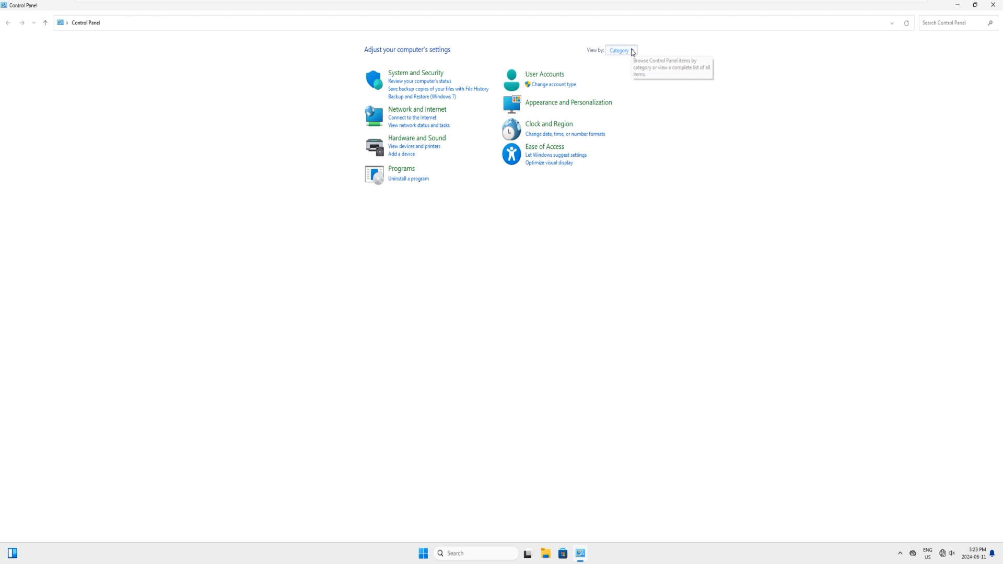
{"action": "left_click", "coordinate": [620, 51]}
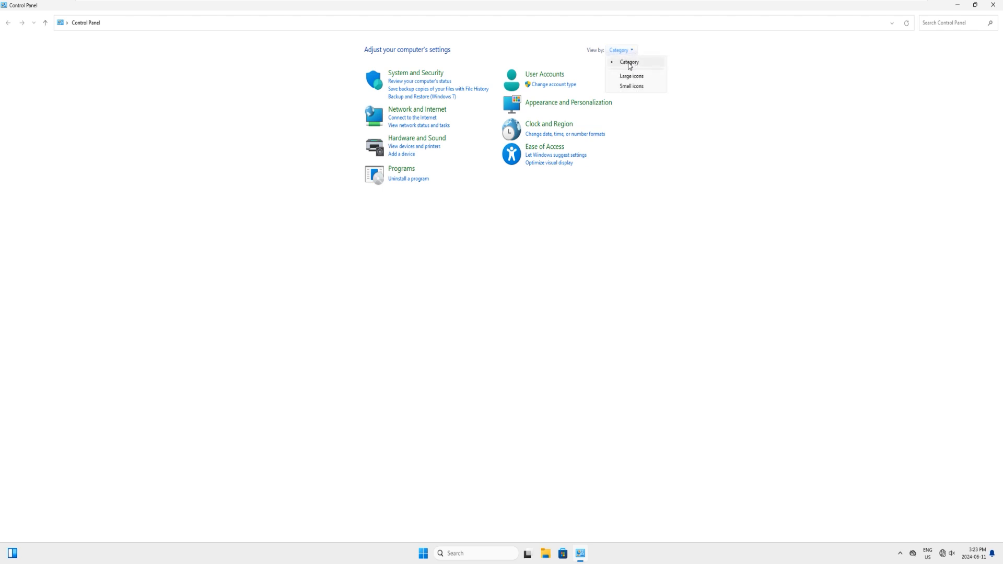
{"action": "mouse_move", "coordinate": [651, 47]}
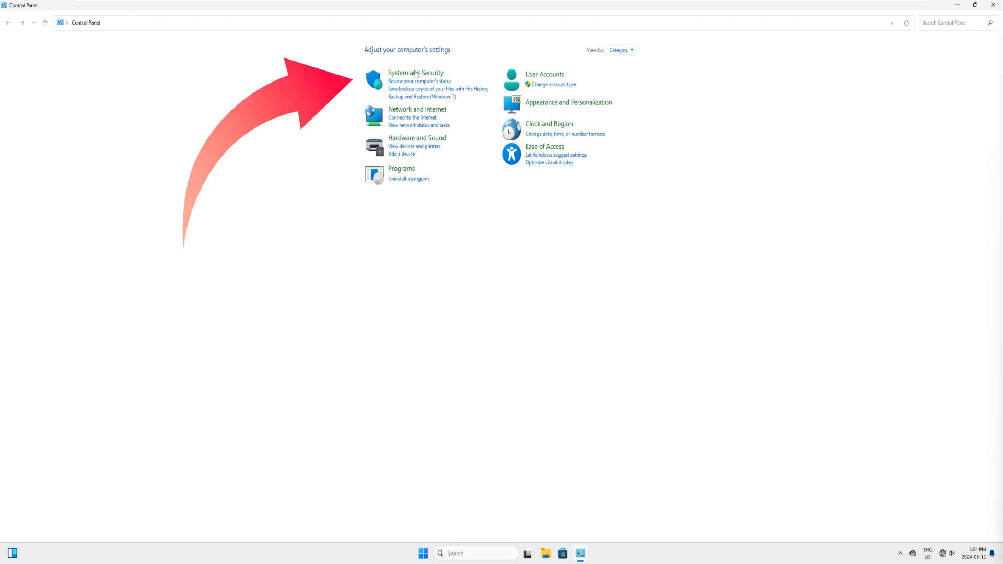
{"action": "mouse_move", "coordinate": [415, 72]}
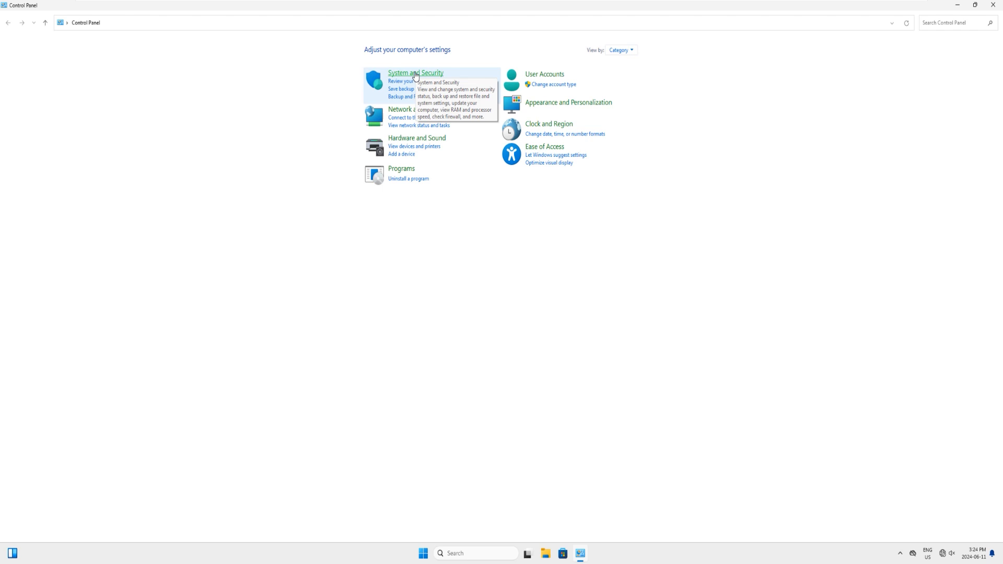
- Navigate through System and Security to Backup and Restore (Windows 7)
{"action": "left_click", "coordinate": [415, 72]}
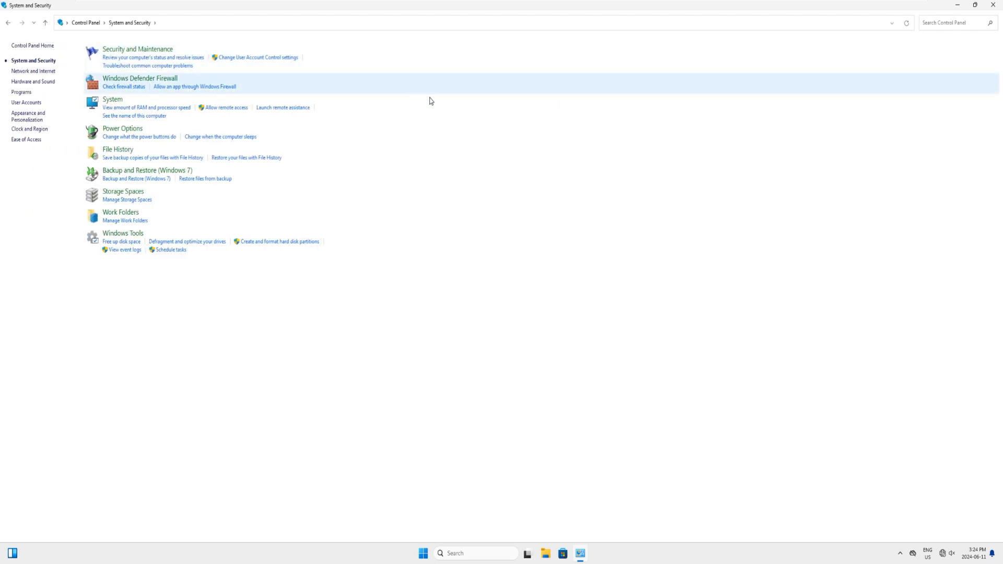
{"action": "mouse_move", "coordinate": [440, 103]}
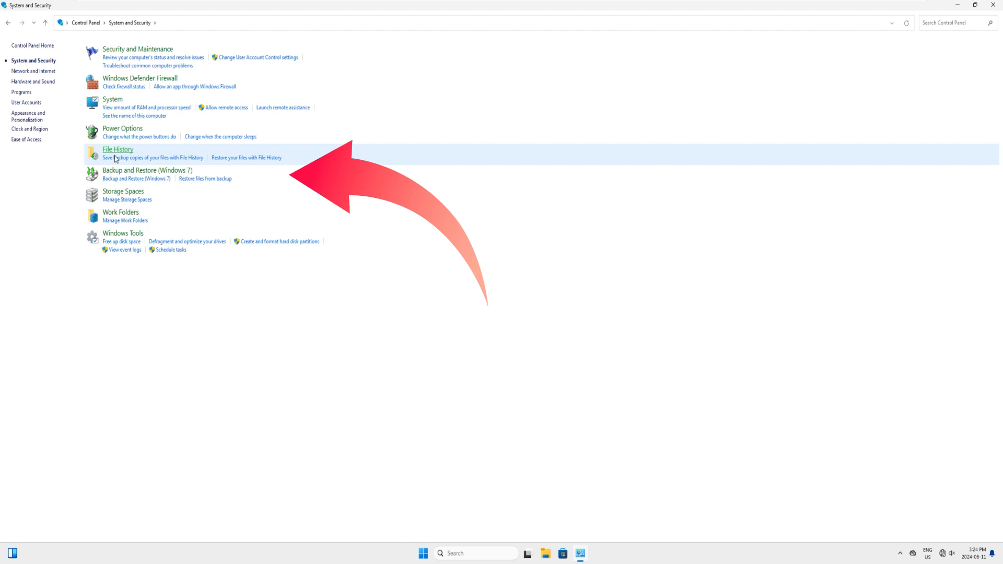
{"action": "mouse_move", "coordinate": [146, 170]}
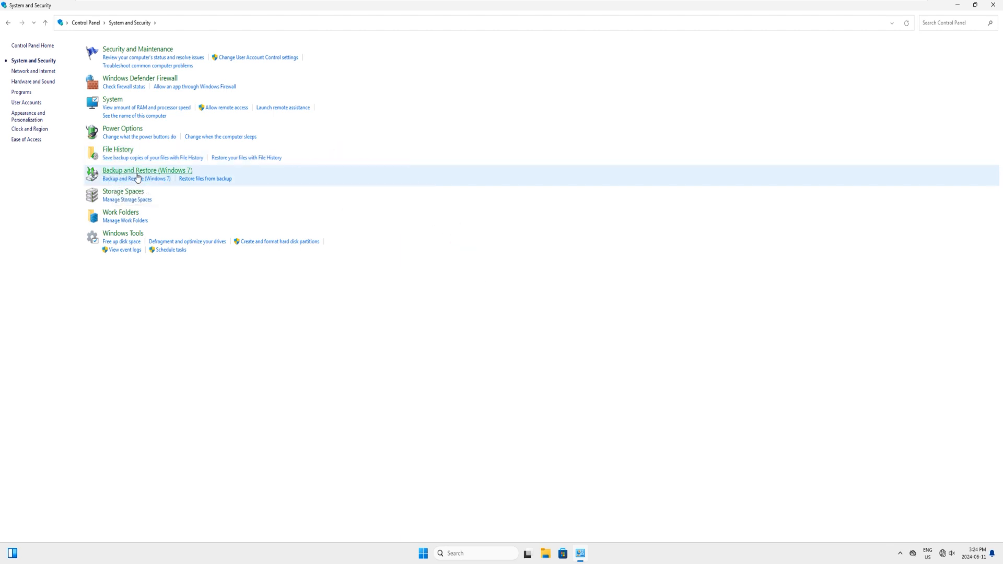
{"action": "mouse_move", "coordinate": [131, 174]}
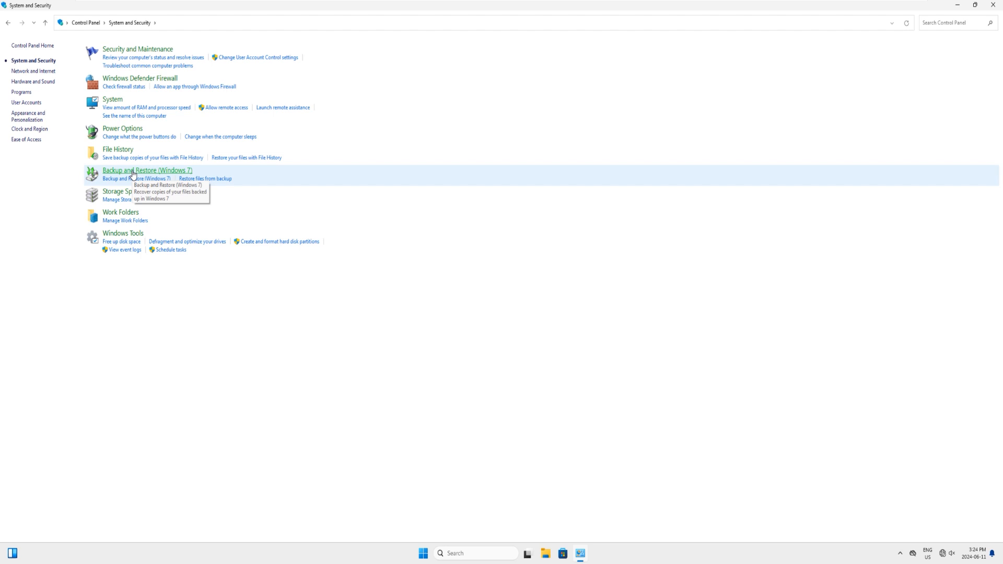
{"action": "left_click", "coordinate": [146, 169]}
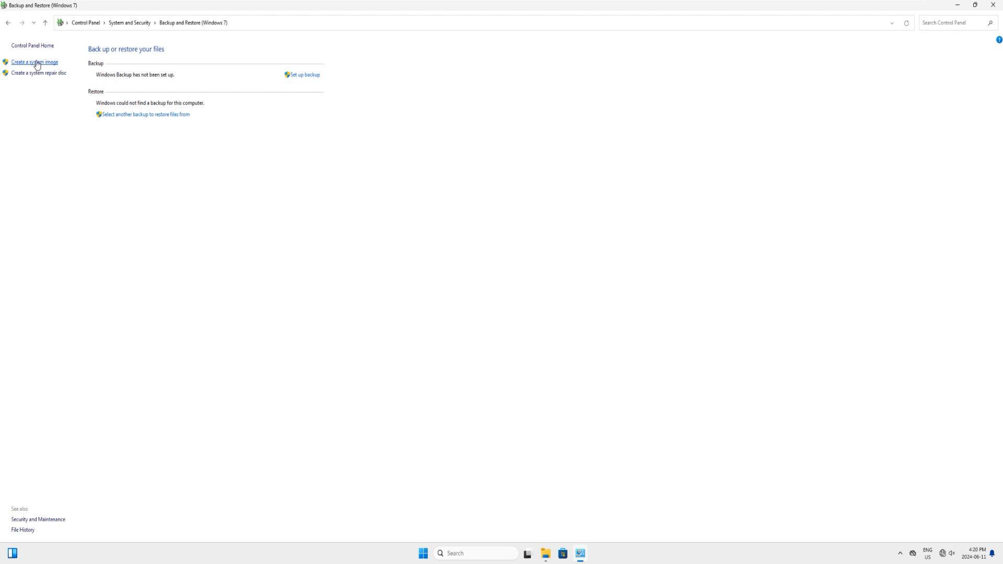
- Start Create a system image, saving the backup to the RECOVERY (E:) hard disk, and continue
{"action": "left_click", "coordinate": [34, 61]}
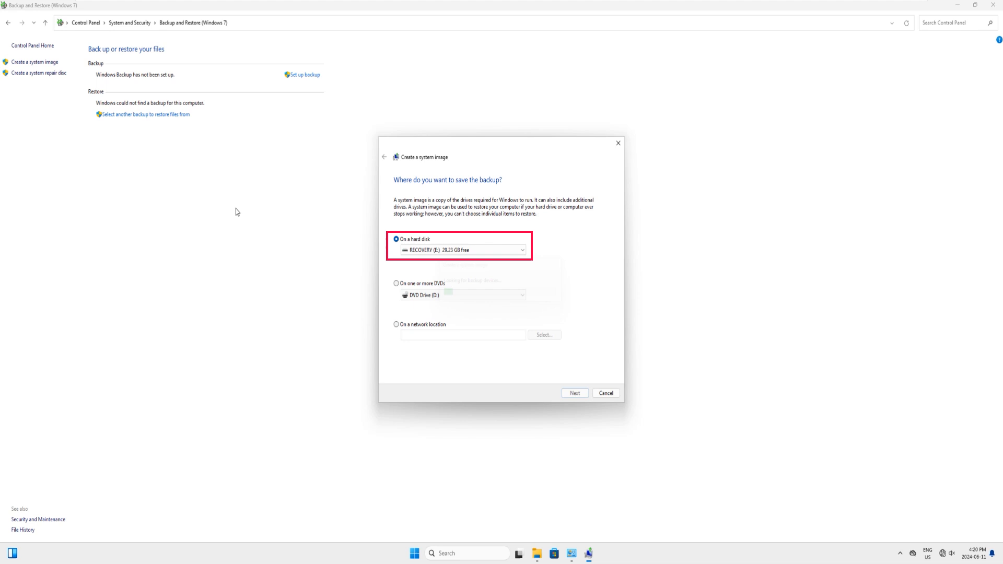
{"action": "left_click", "coordinate": [396, 283]}
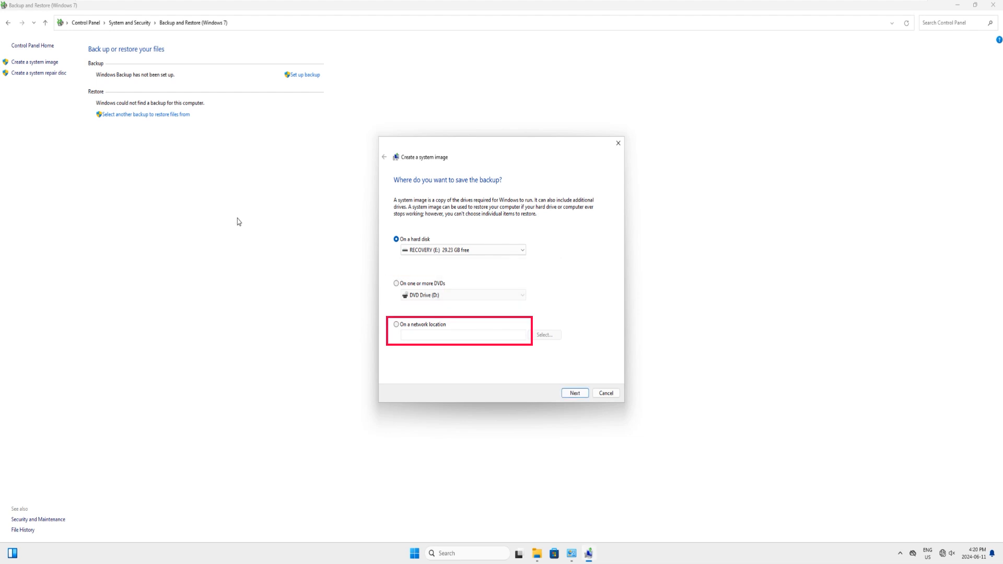
{"action": "mouse_move", "coordinate": [429, 264]}
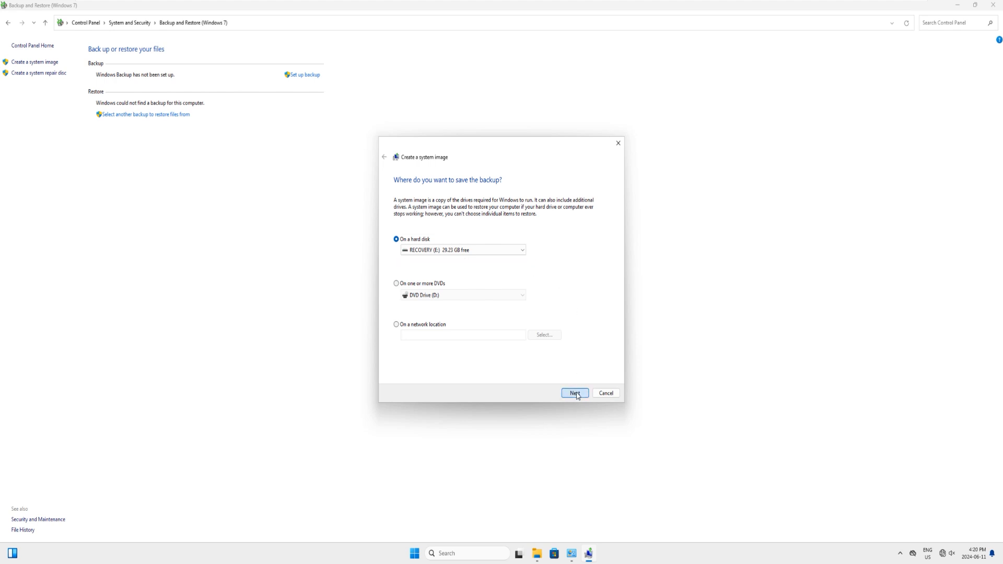
{"action": "left_click", "coordinate": [573, 392]}
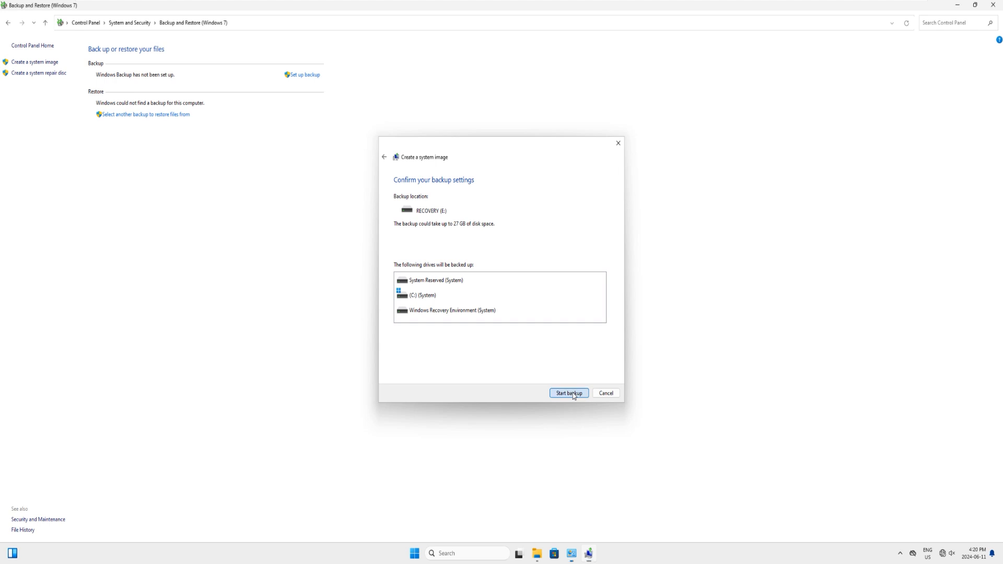
- Start the backup and acknowledge the blank media label prompt so it runs to completion
{"action": "left_click", "coordinate": [568, 393]}
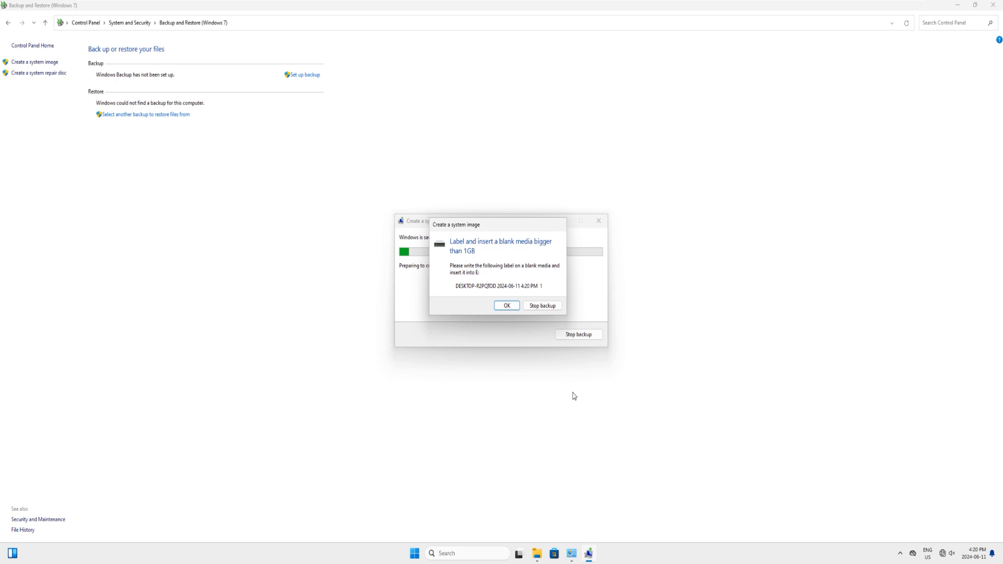
{"action": "mouse_move", "coordinate": [502, 241]}
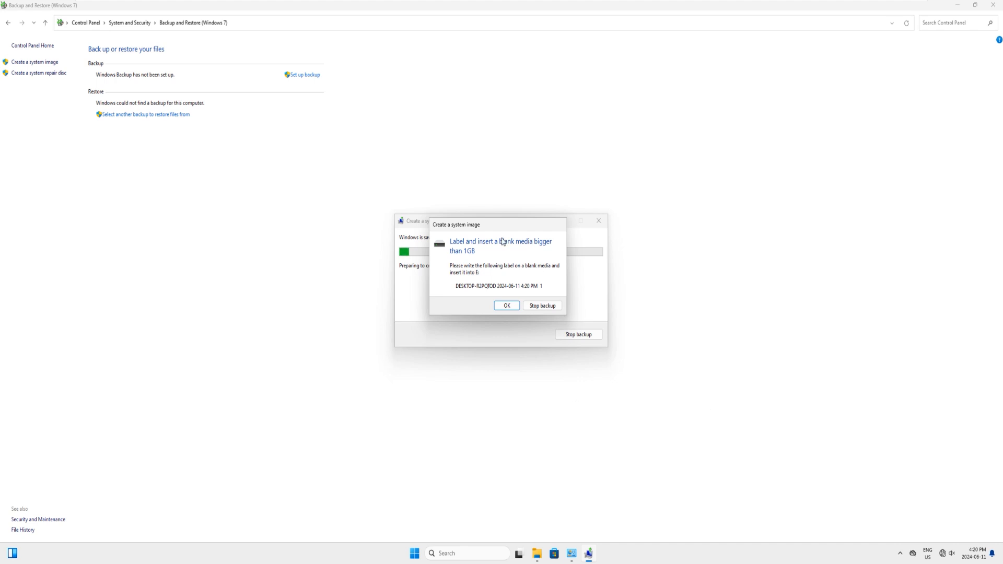
{"action": "mouse_move", "coordinate": [525, 250]}
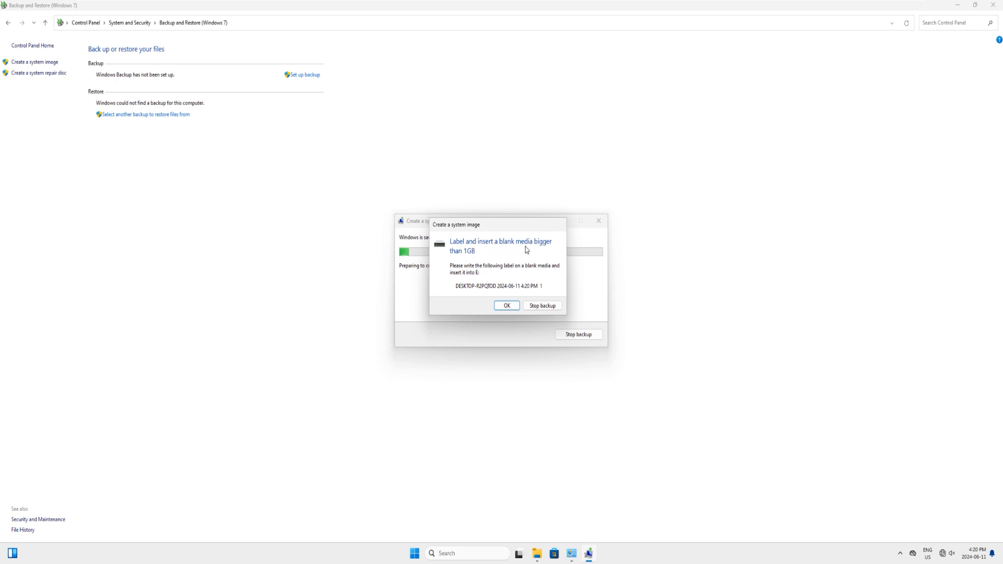
{"action": "mouse_move", "coordinate": [455, 260]}
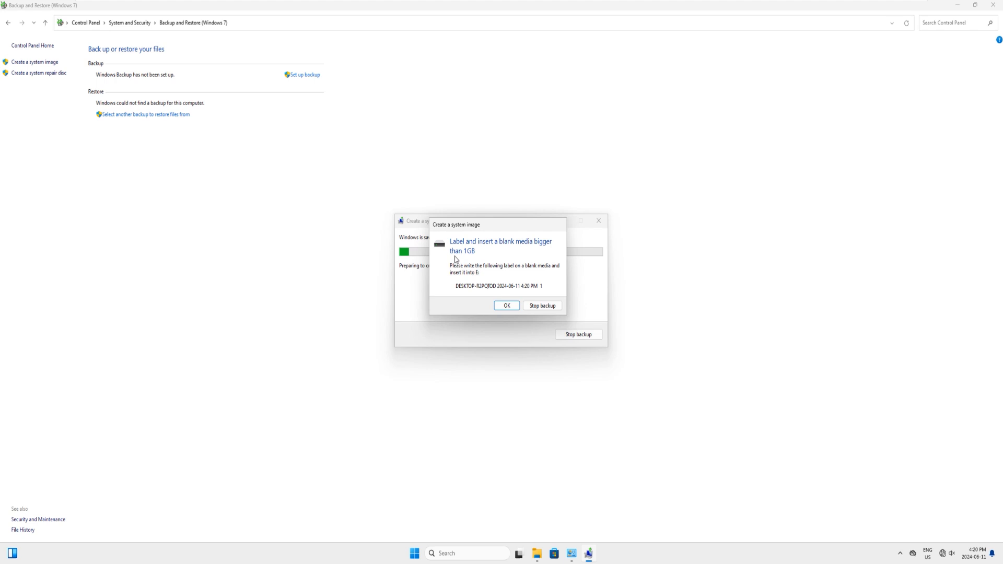
{"action": "mouse_move", "coordinate": [506, 306]}
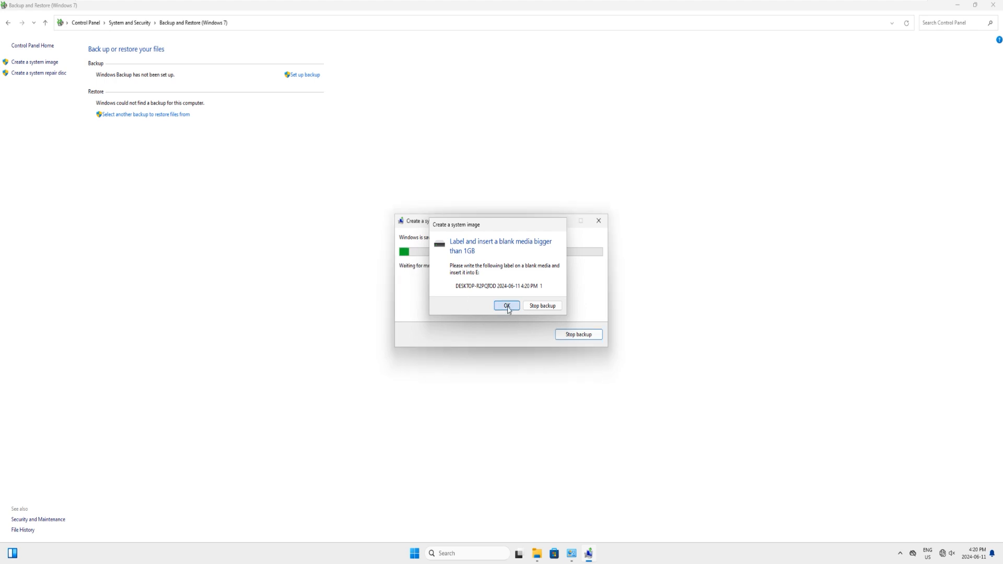
{"action": "left_click", "coordinate": [505, 305]}
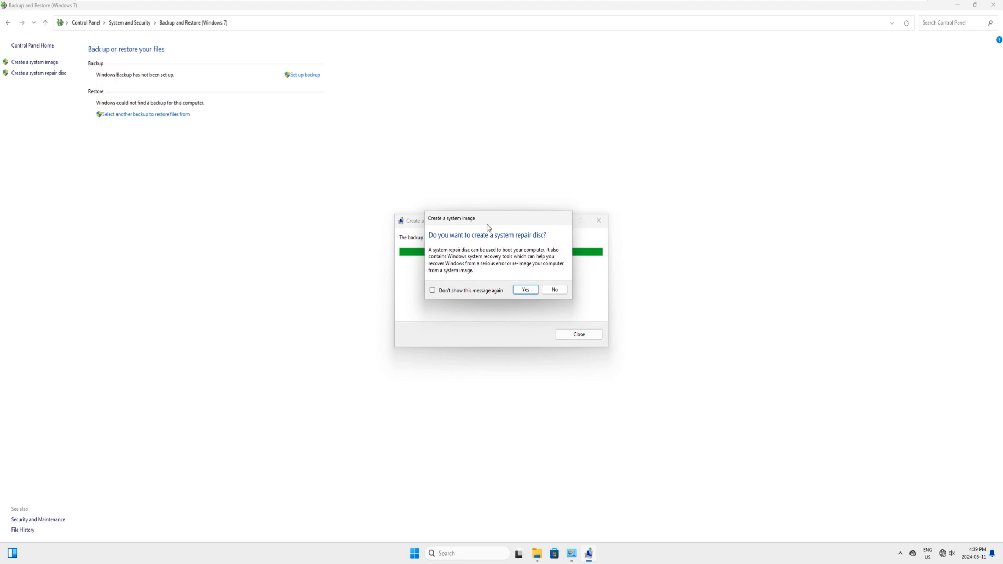
{"action": "mouse_move", "coordinate": [558, 293]}
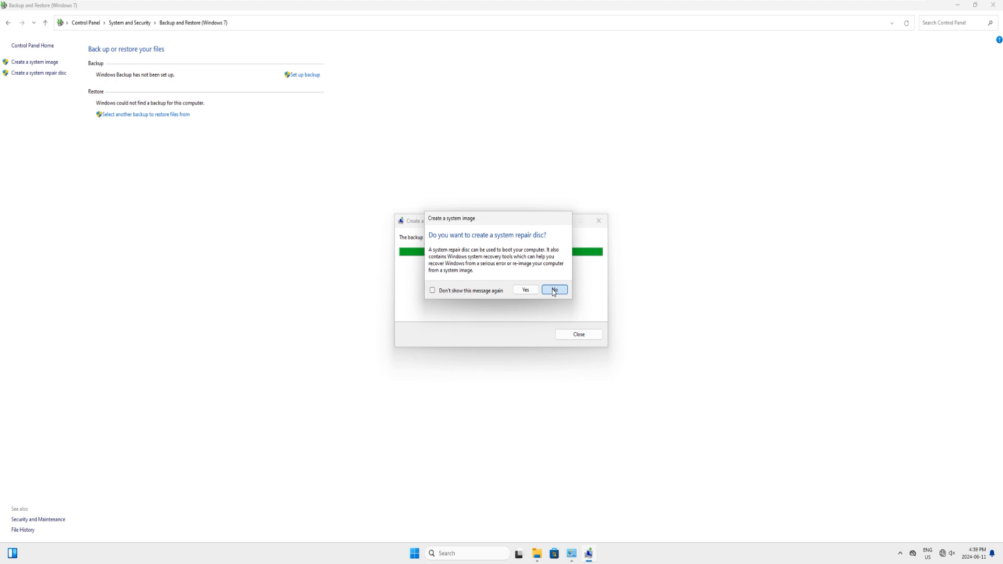
- Decline the system repair disc and close the successful backup window
{"action": "left_click", "coordinate": [554, 290]}
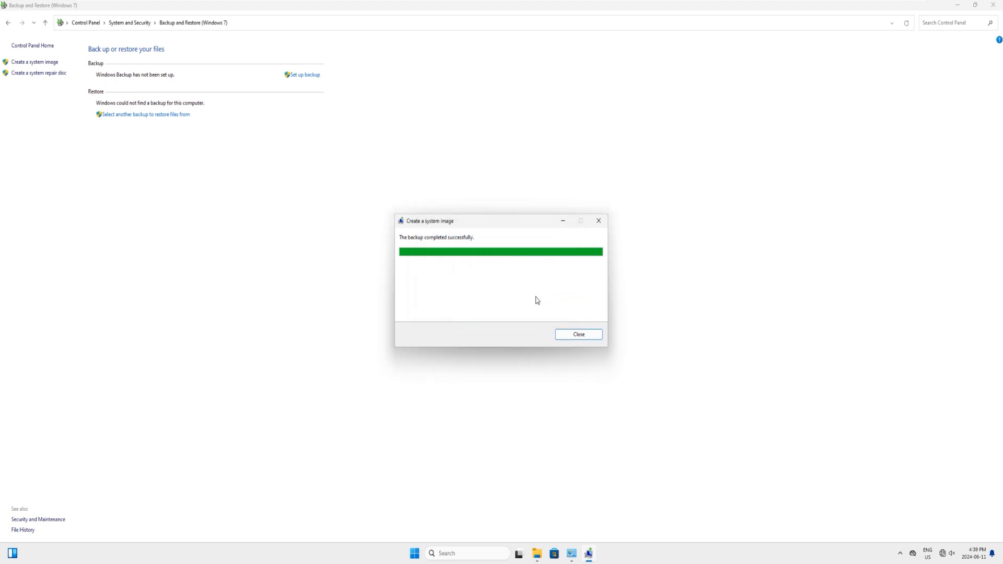
{"action": "mouse_move", "coordinate": [577, 334]}
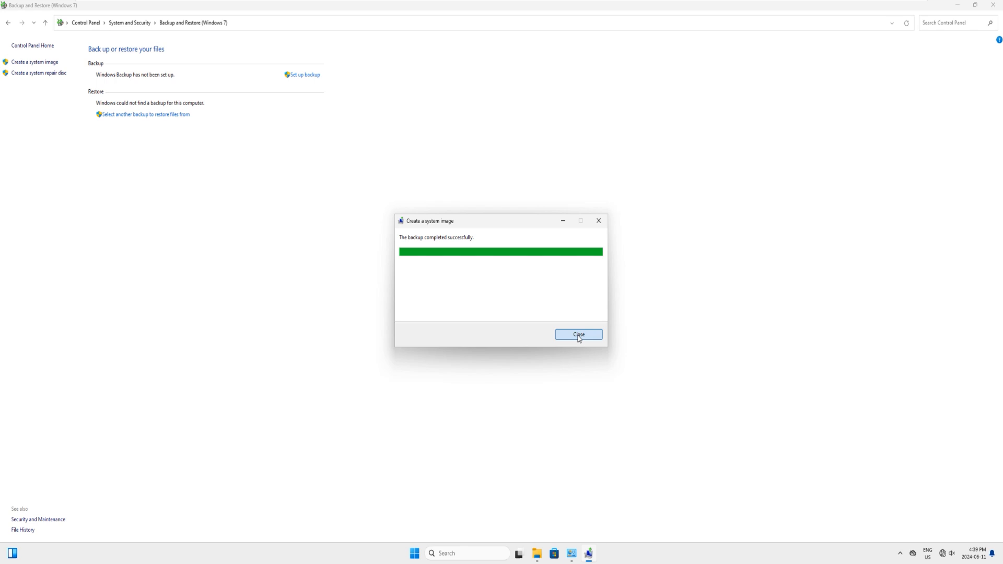
{"action": "left_click", "coordinate": [577, 334]}
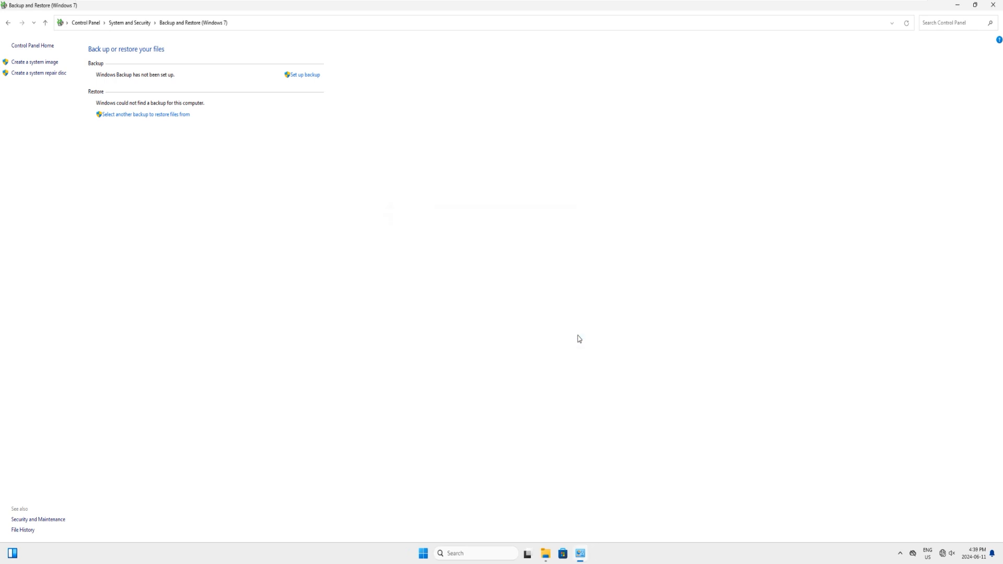
{"action": "mouse_move", "coordinate": [819, 55]}
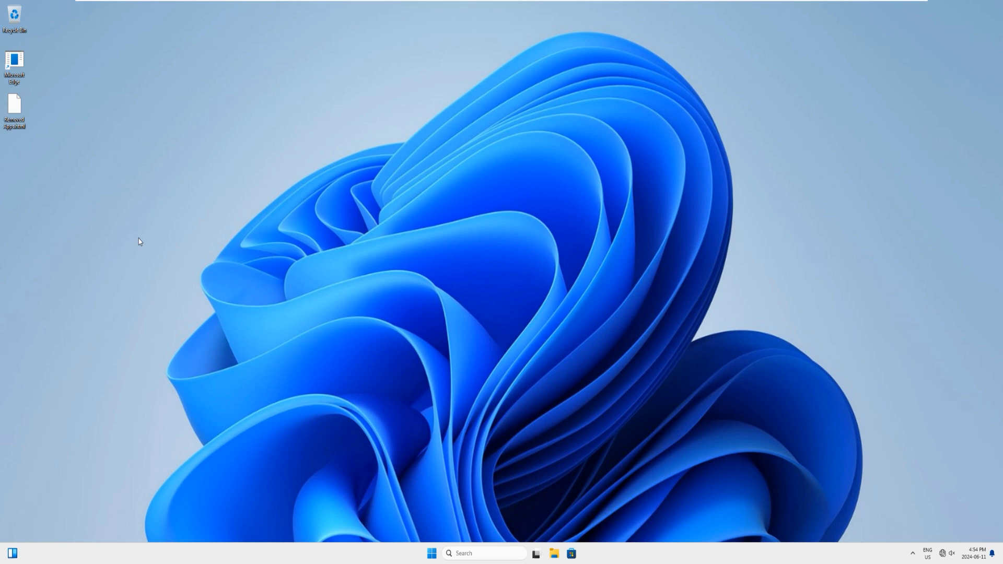
- Create a new text document named 'this the test text file' and place it beside the desktop icons
{"action": "right_click", "coordinate": [138, 241]}
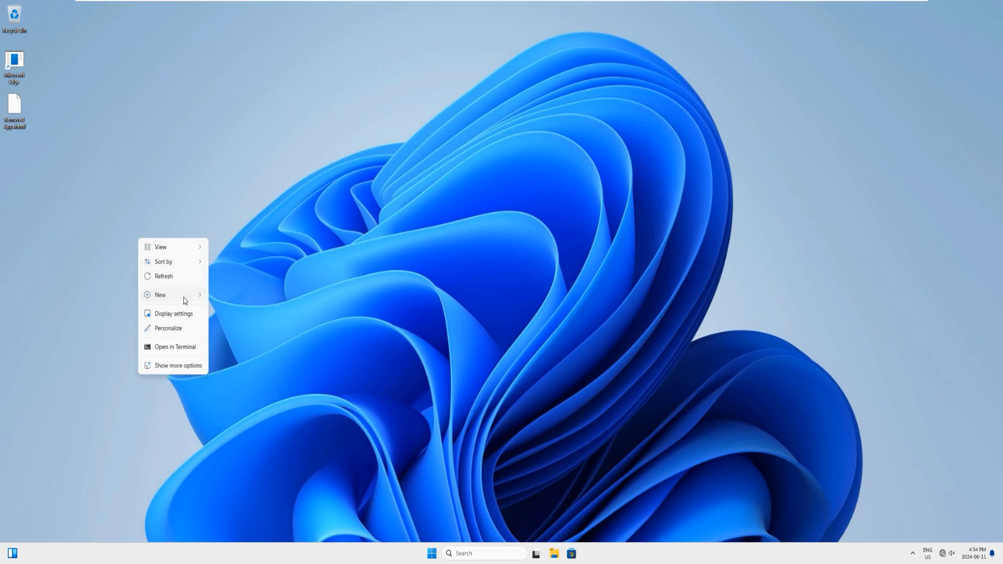
{"action": "left_click", "coordinate": [159, 294]}
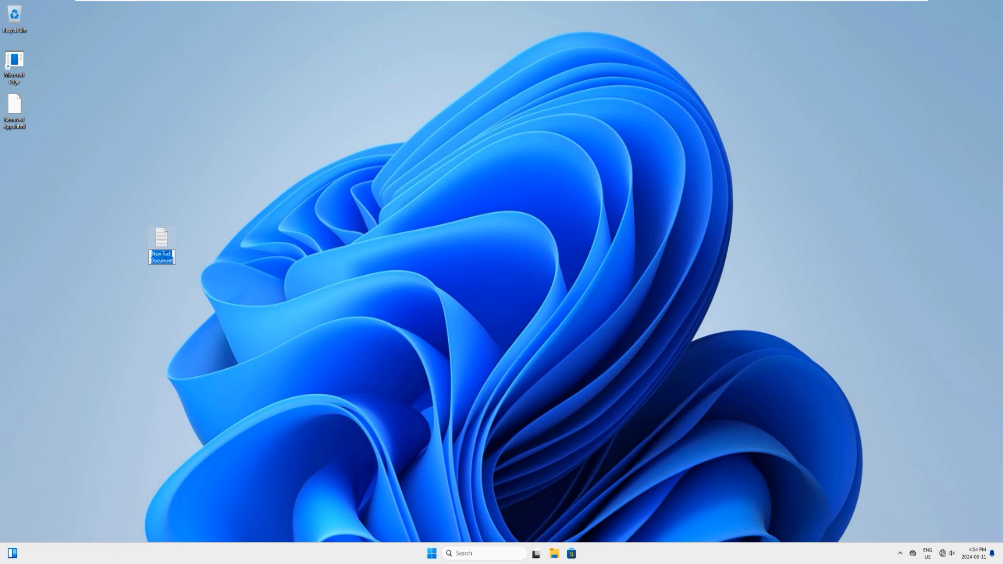
{"action": "type", "text": "this the test text file"}
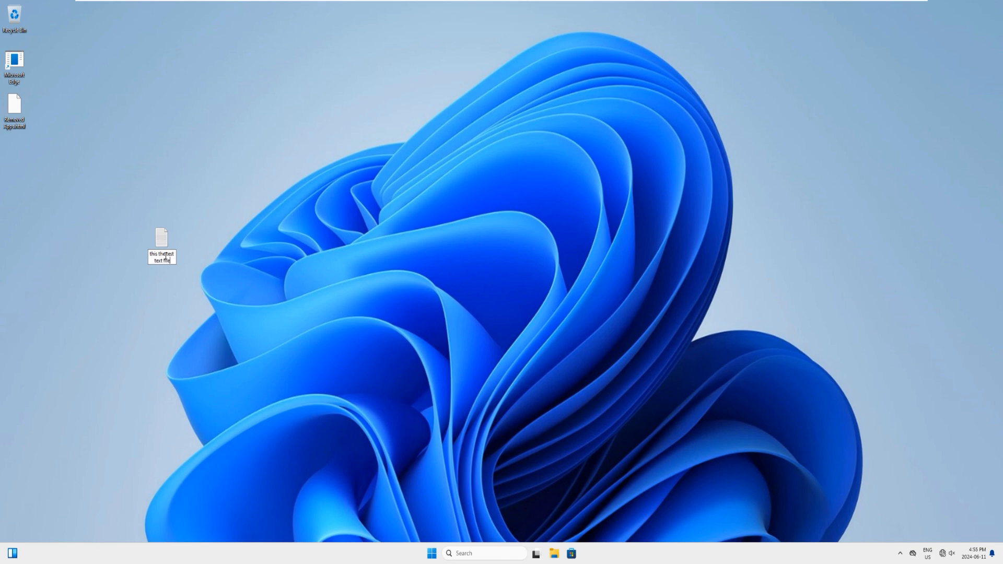
{"action": "left_click_drag", "start_coordinate": [160, 240], "coordinate": [14, 151]}
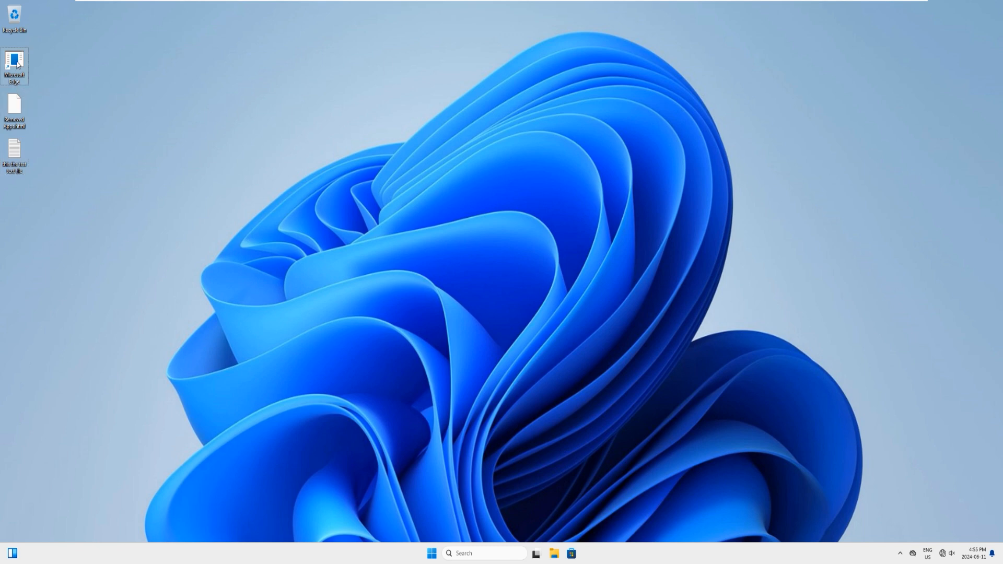
{"action": "mouse_move", "coordinate": [81, 72]}
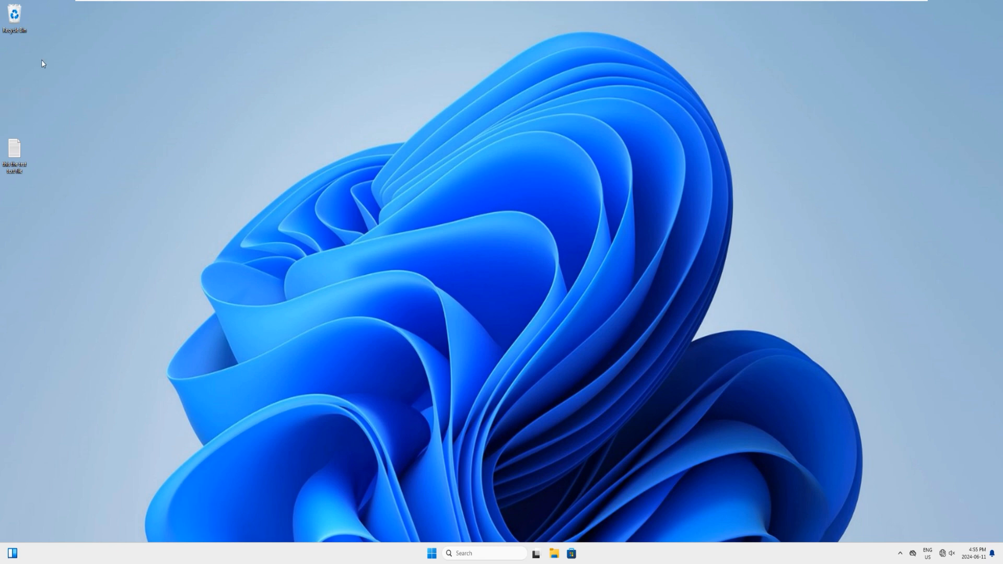
- Empty the Recycle Bin, confirming permanent deletion of the two items
{"action": "right_click", "coordinate": [13, 15]}
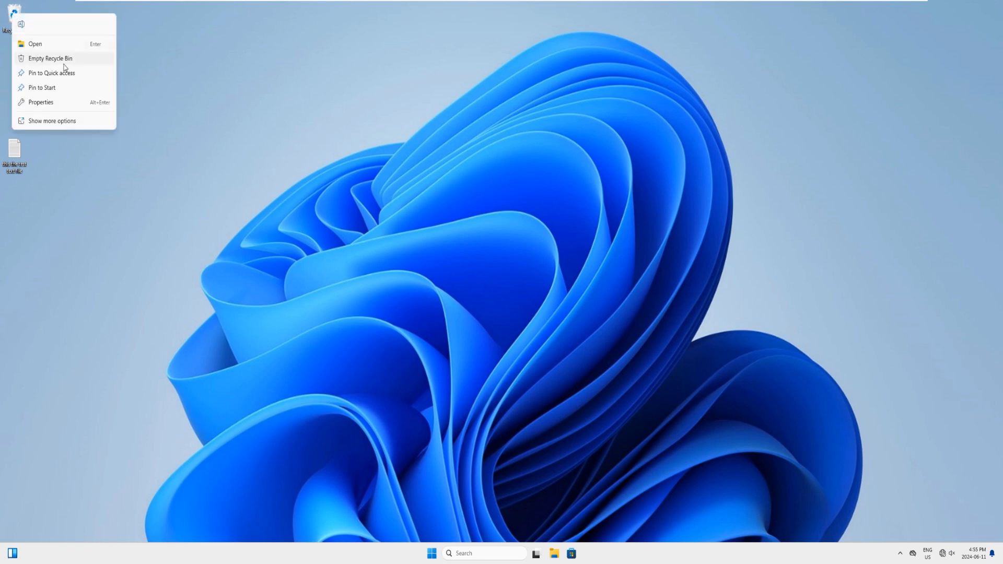
{"action": "left_click", "coordinate": [51, 59]}
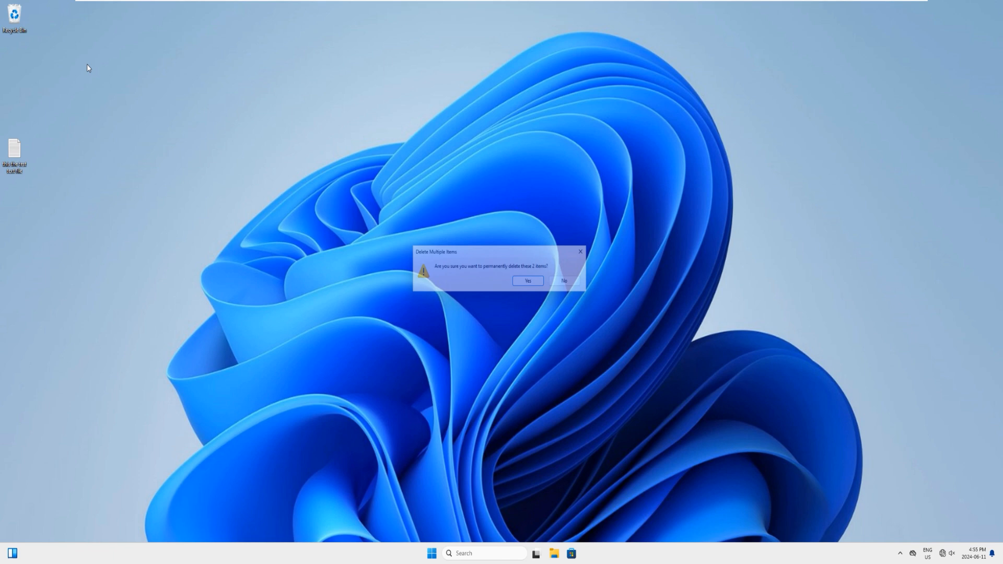
{"action": "left_click", "coordinate": [527, 281]}
{"action": "type", "text": "recovery options"}
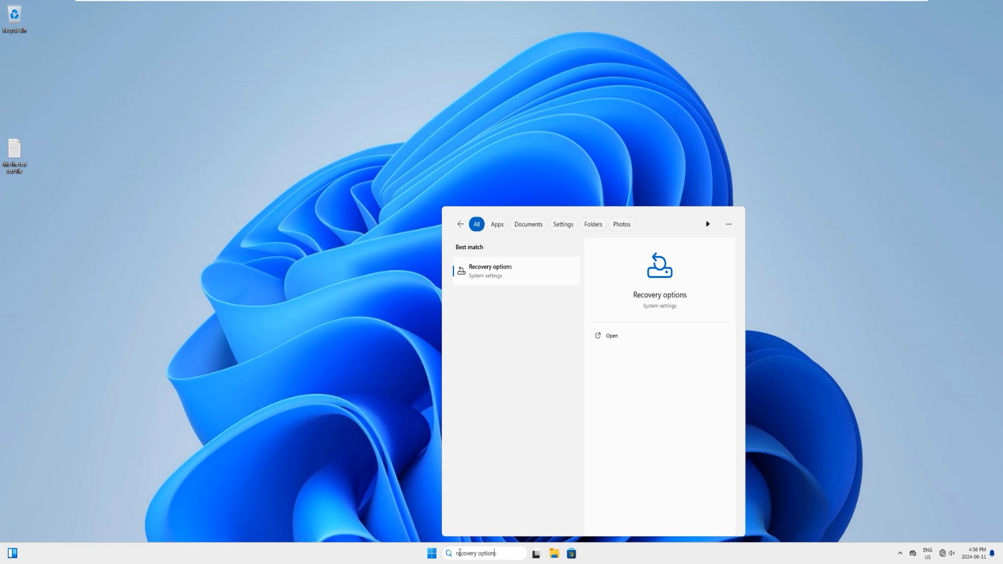
{"action": "mouse_move", "coordinate": [453, 491]}
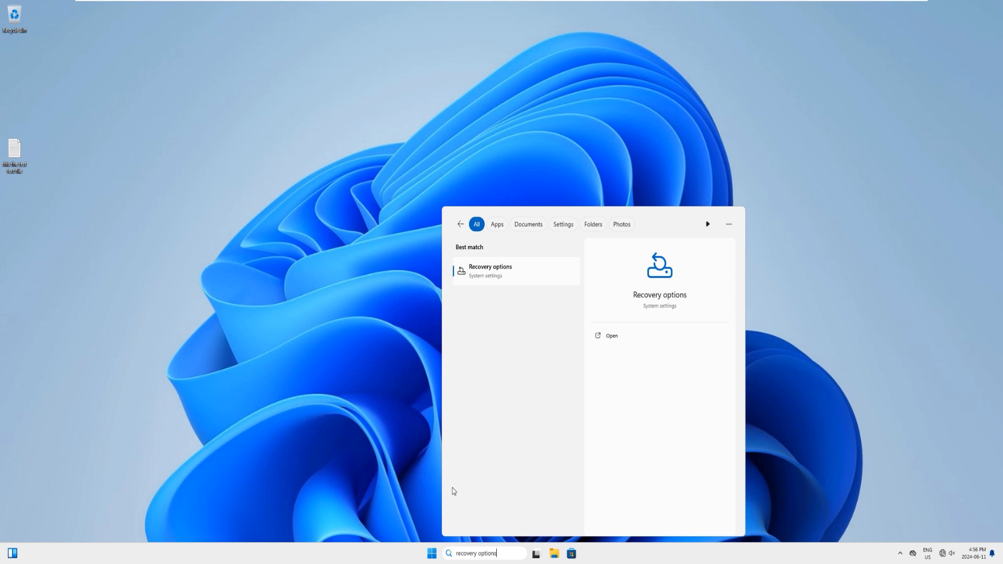
{"action": "mouse_move", "coordinate": [494, 278]}
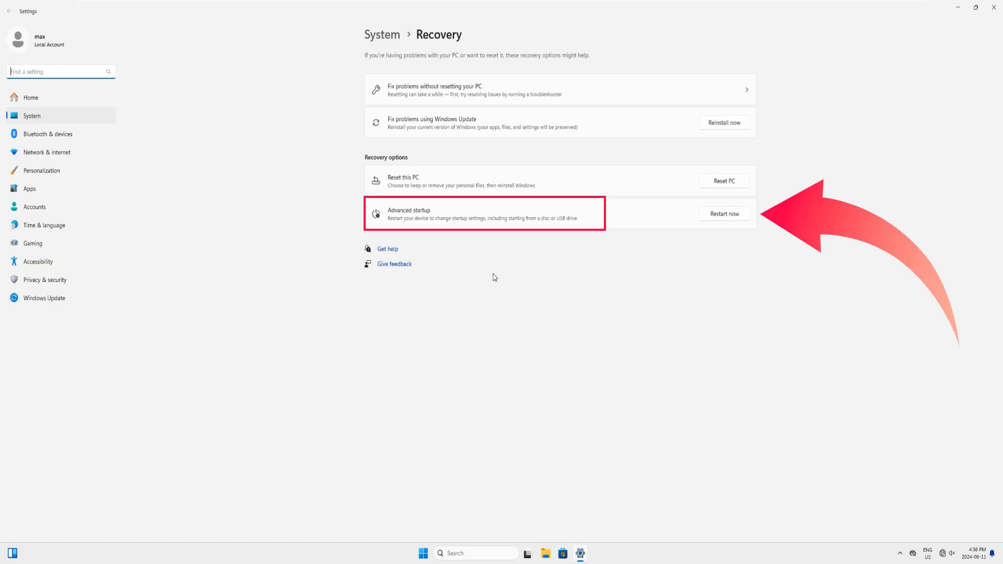
{"action": "mouse_move", "coordinate": [516, 275]}
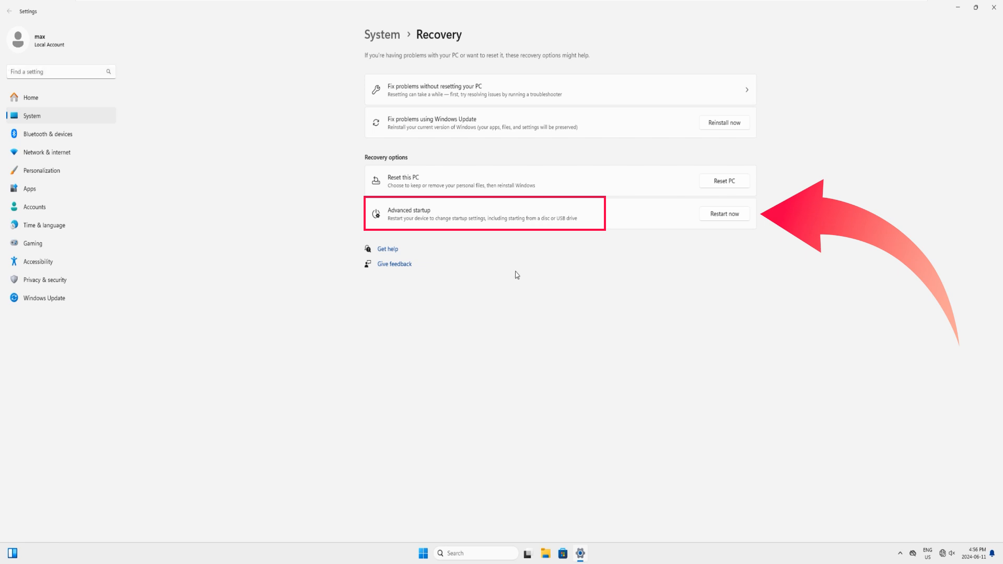
- Restart now into Advanced startup from the Recovery settings page and confirm
{"action": "left_click", "coordinate": [723, 213]}
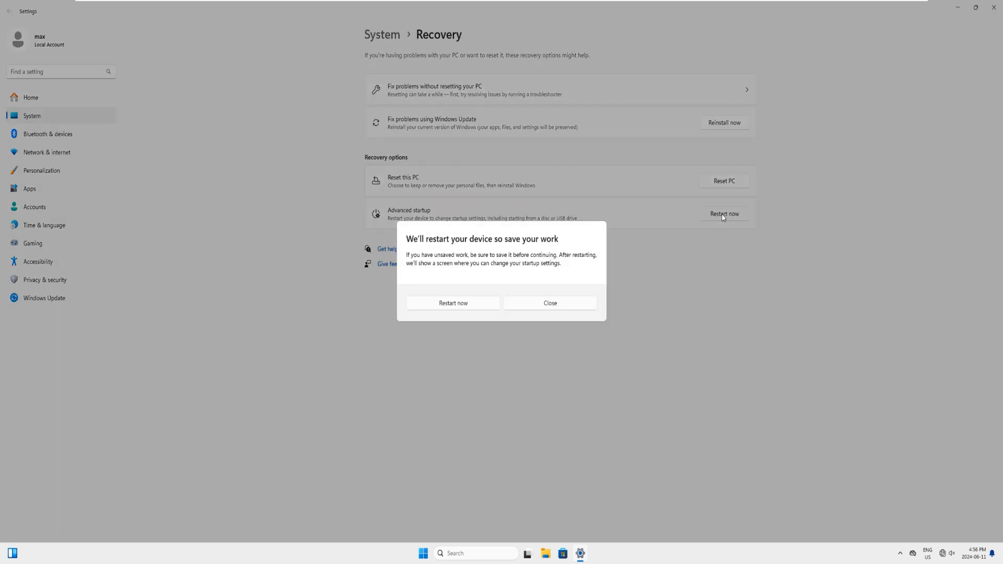
{"action": "mouse_move", "coordinate": [426, 250]}
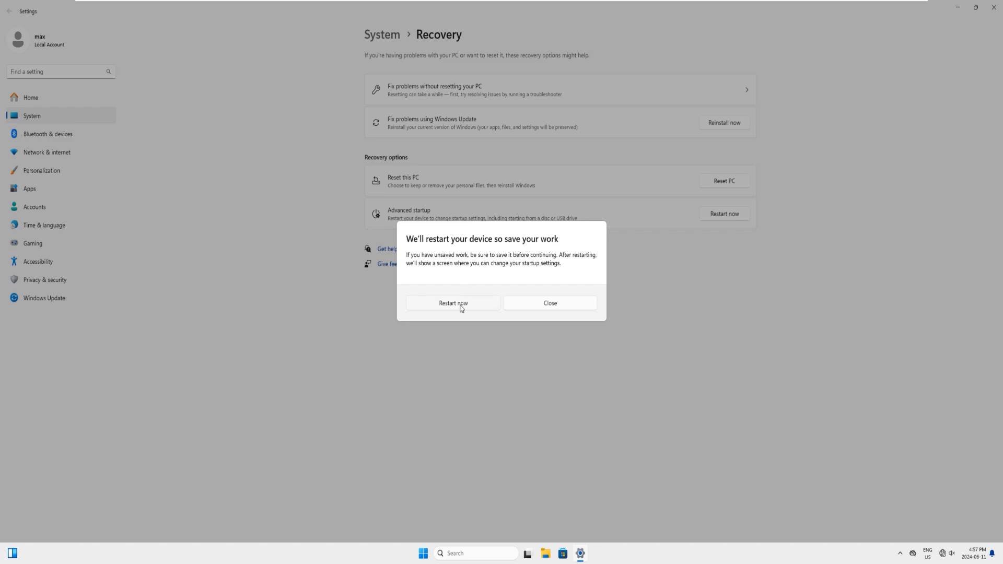
{"action": "left_click", "coordinate": [452, 303]}
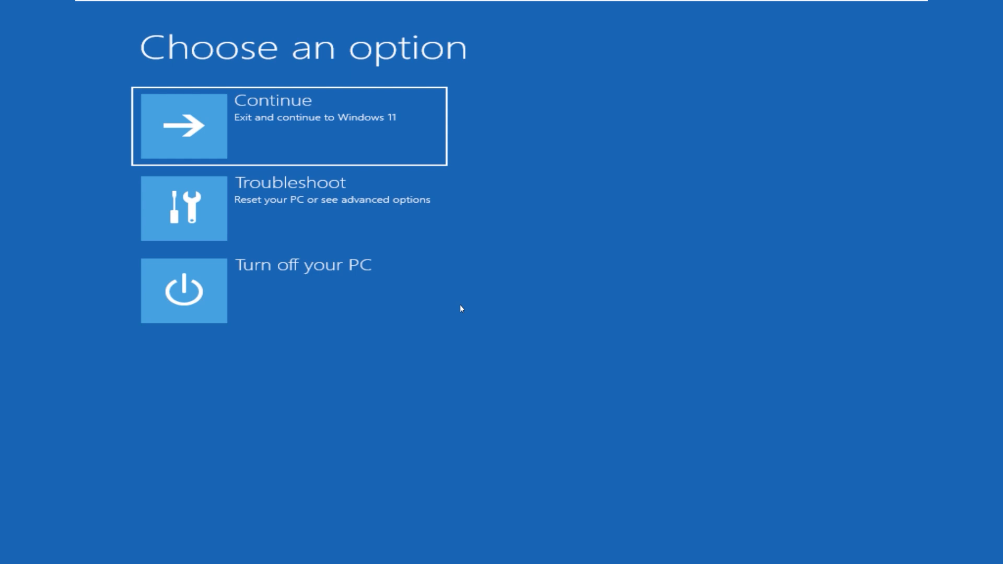
{"action": "mouse_move", "coordinate": [478, 225]}
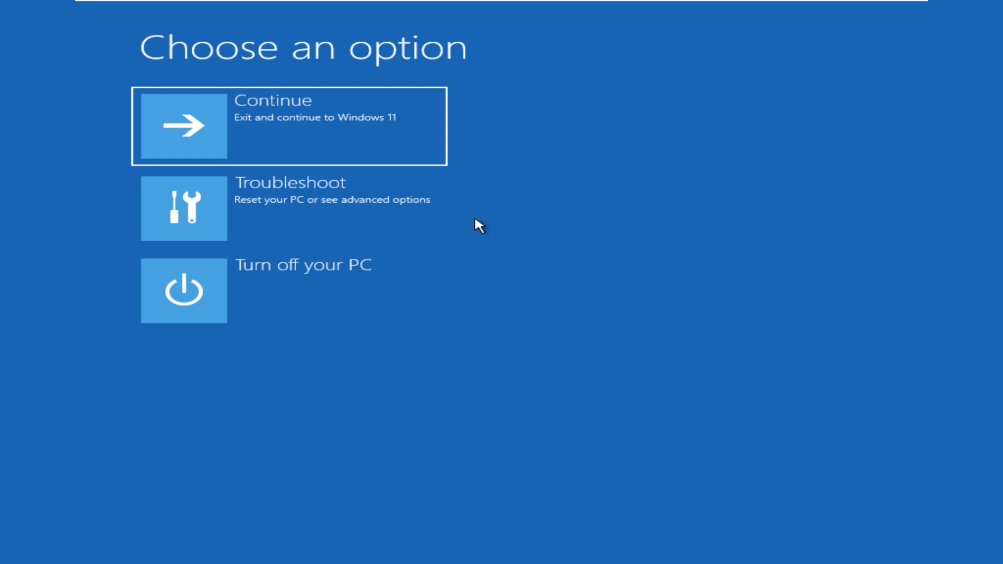
{"action": "mouse_move", "coordinate": [214, 216]}
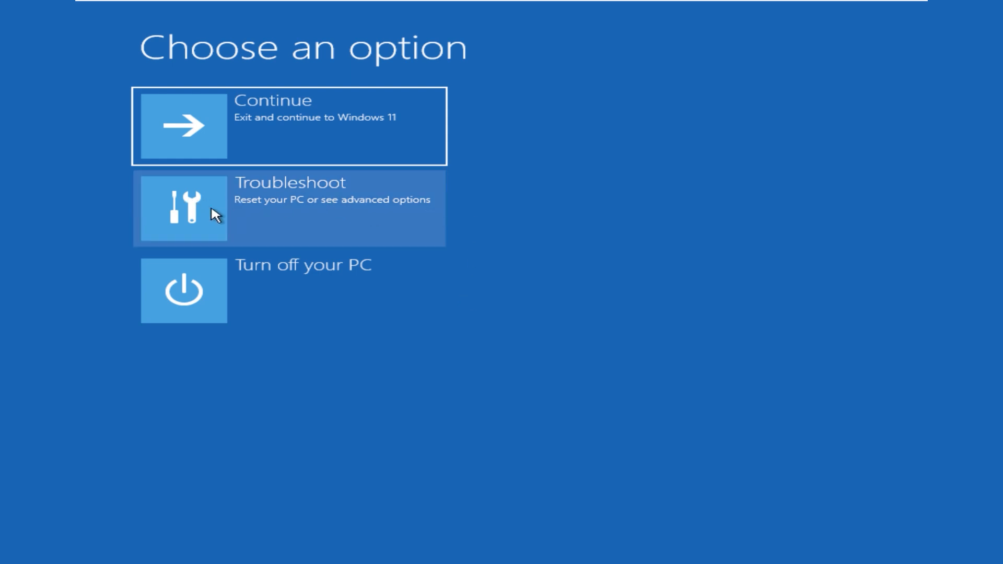
- Go through Troubleshoot advanced options to start System Image Recovery
{"action": "left_click", "coordinate": [288, 208]}
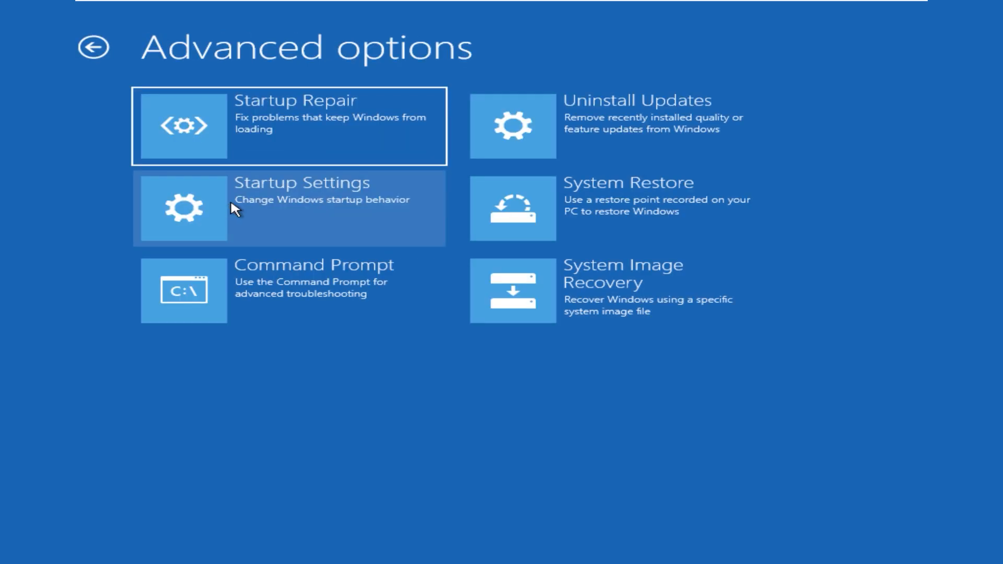
{"action": "mouse_move", "coordinate": [317, 278]}
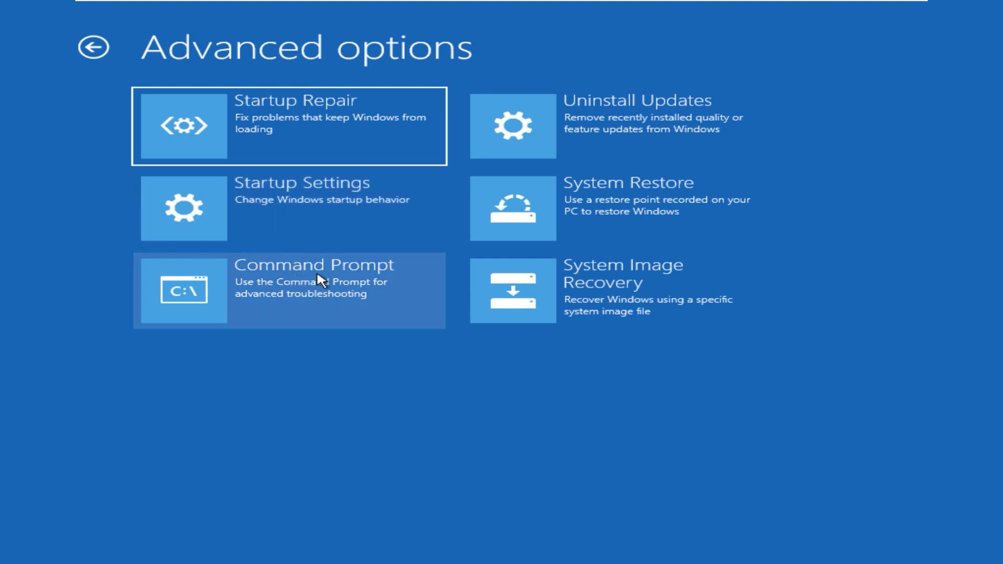
{"action": "mouse_move", "coordinate": [605, 292]}
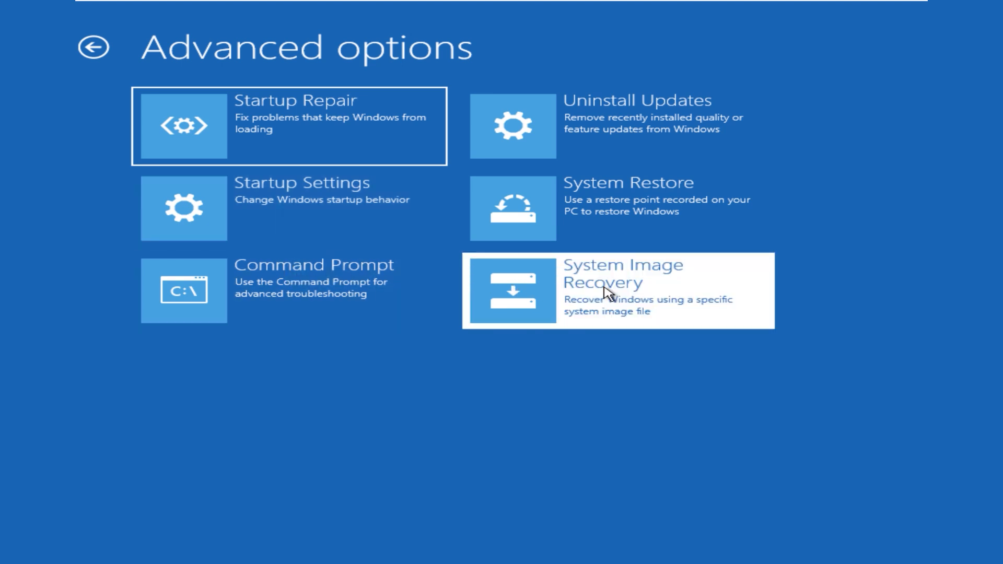
{"action": "left_click", "coordinate": [616, 289]}
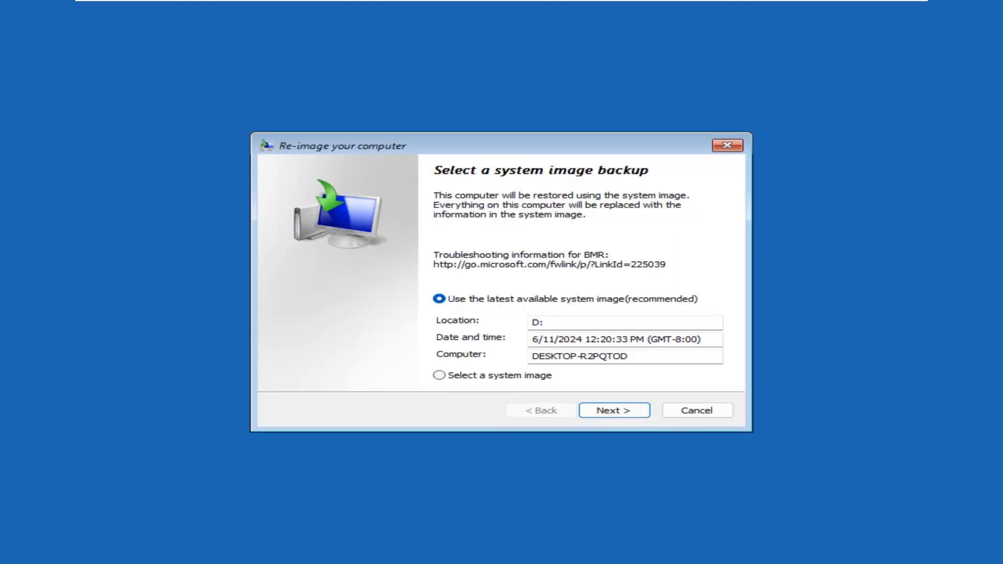
{"action": "mouse_move", "coordinate": [575, 316]}
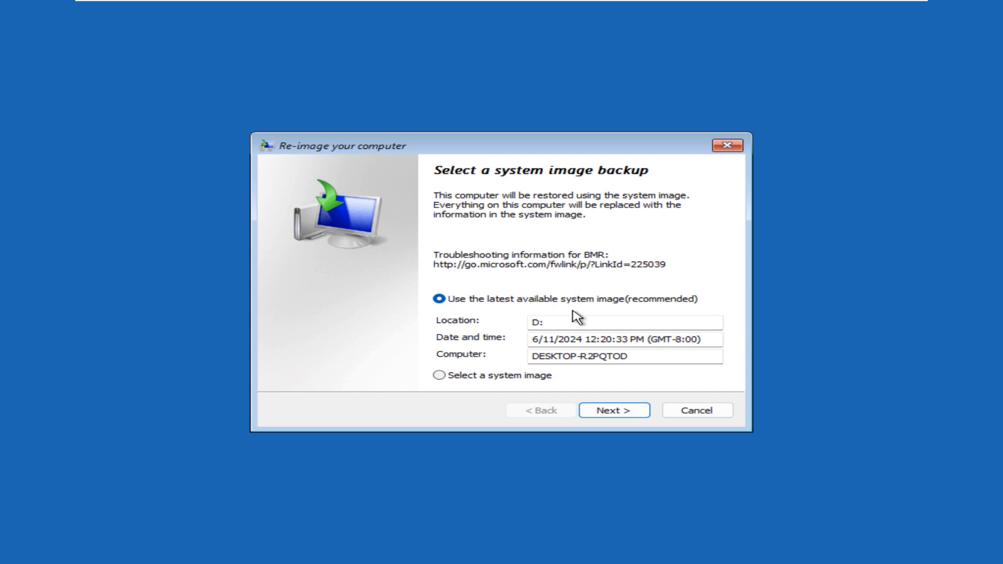
{"action": "mouse_move", "coordinate": [527, 331]}
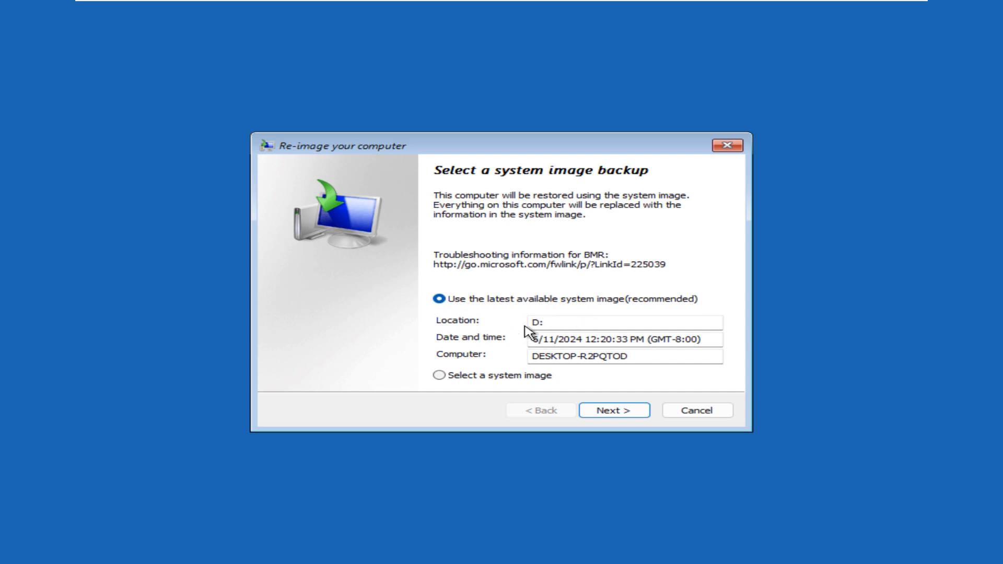
{"action": "mouse_move", "coordinate": [519, 360]}
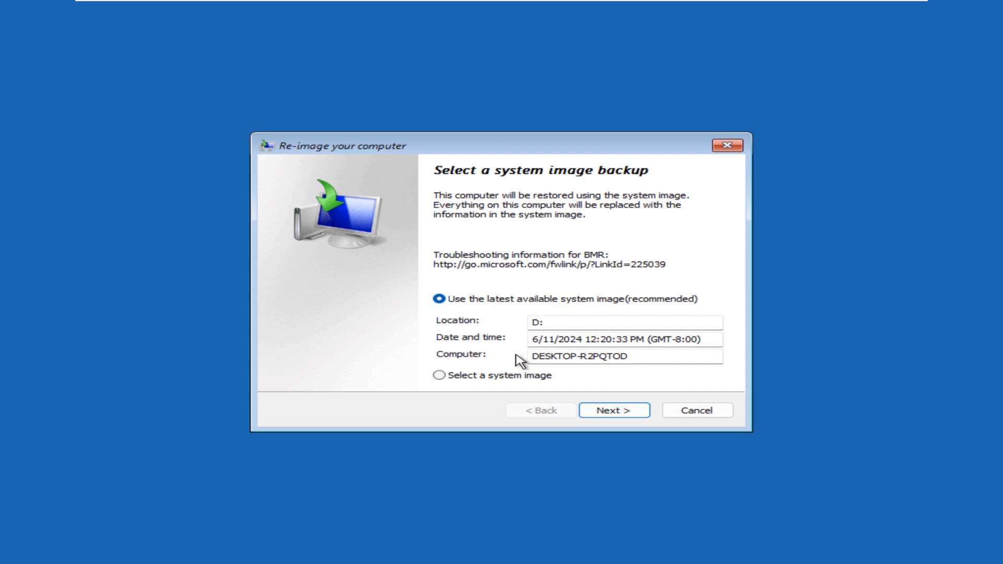
{"action": "mouse_move", "coordinate": [518, 366]}
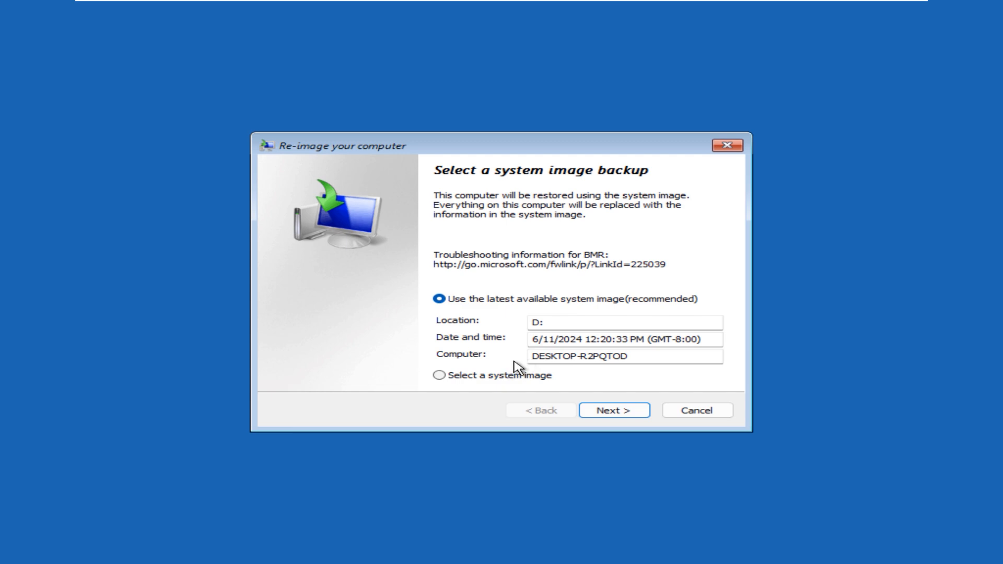
- Review the backup locations list, then continue with the latest system image on D:
{"action": "left_click", "coordinate": [440, 375]}
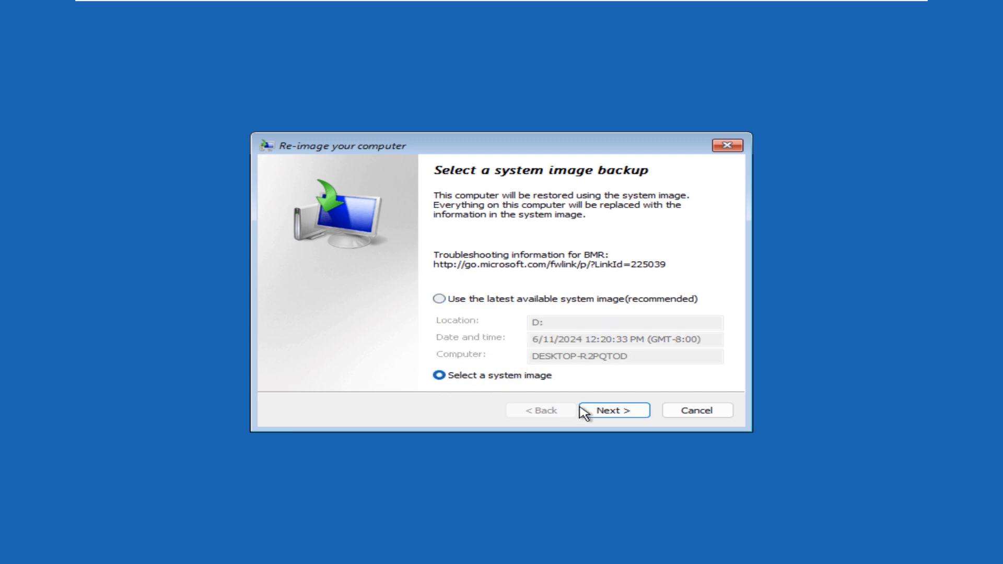
{"action": "left_click", "coordinate": [612, 409]}
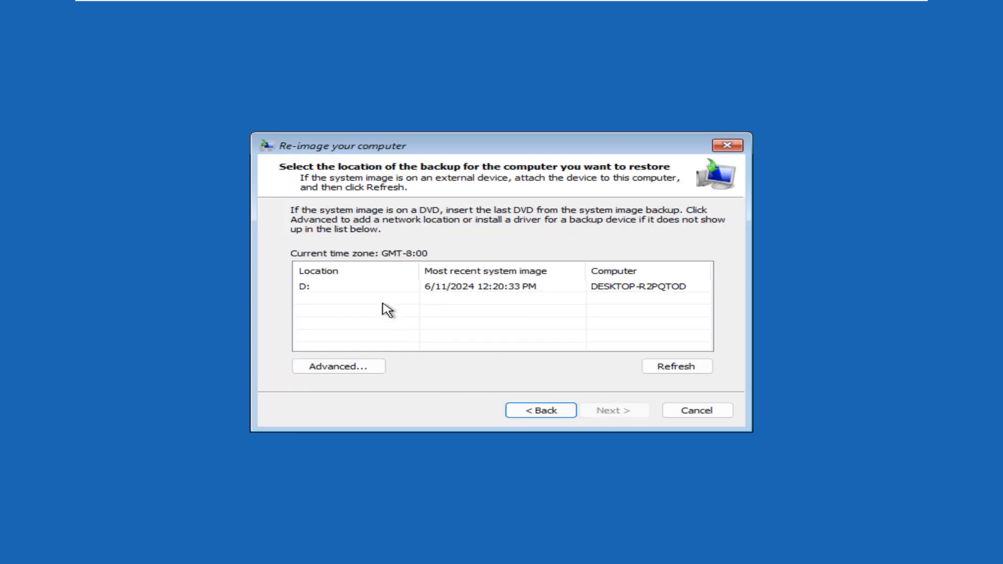
{"action": "mouse_move", "coordinate": [364, 305]}
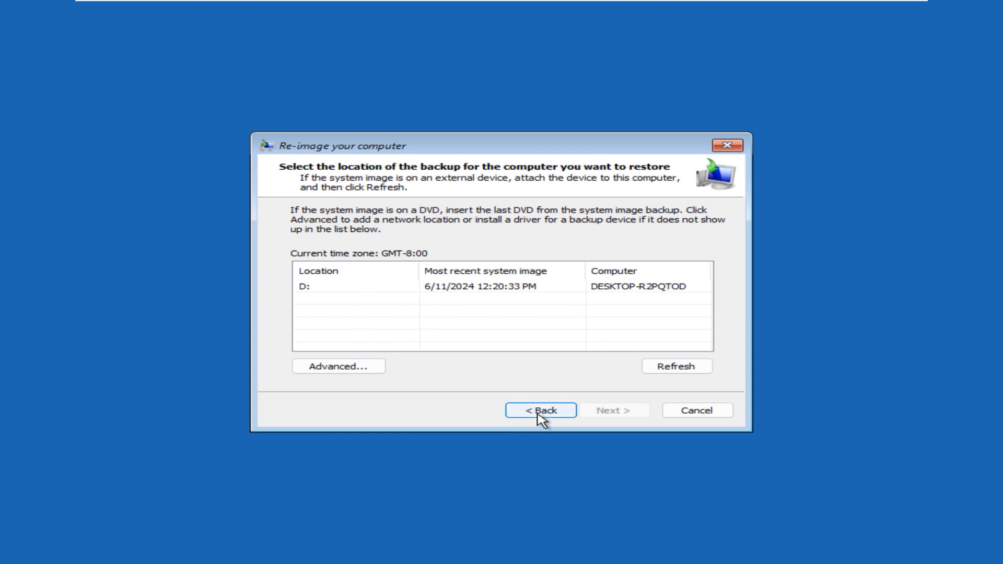
{"action": "left_click", "coordinate": [540, 409]}
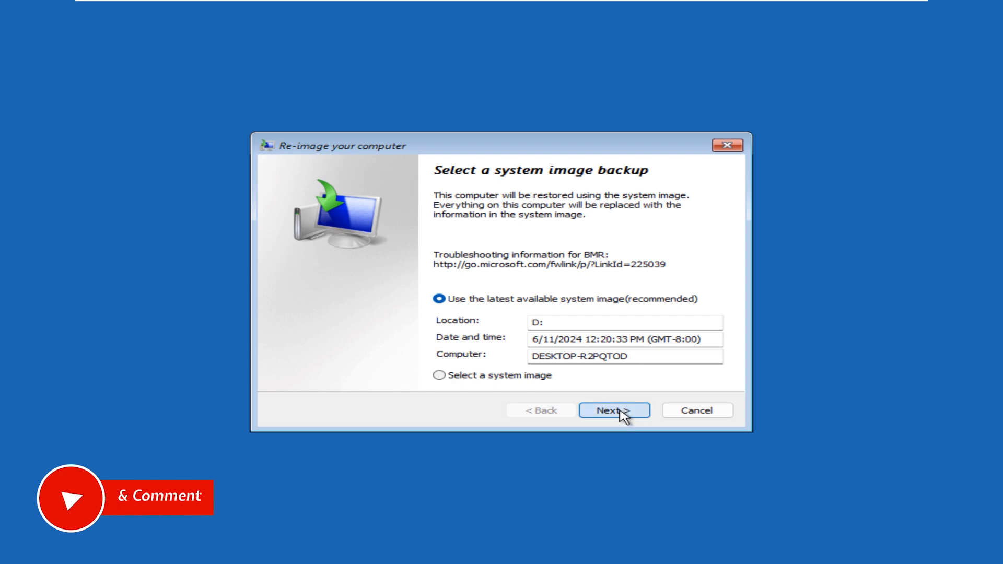
{"action": "left_click", "coordinate": [612, 410]}
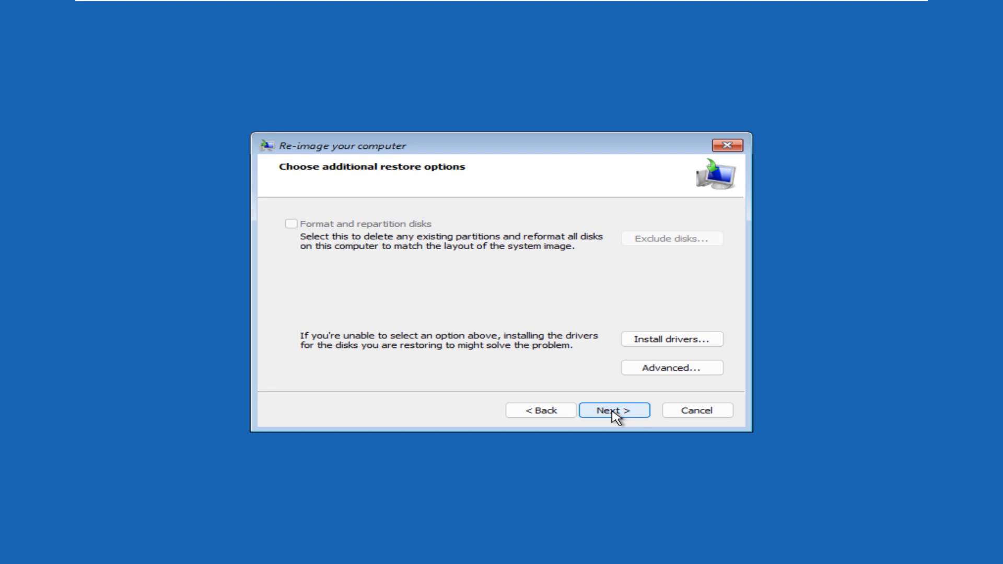
- Accept default restore options, finish the summary, and confirm Yes to overwrite the drives
{"action": "left_click", "coordinate": [612, 409]}
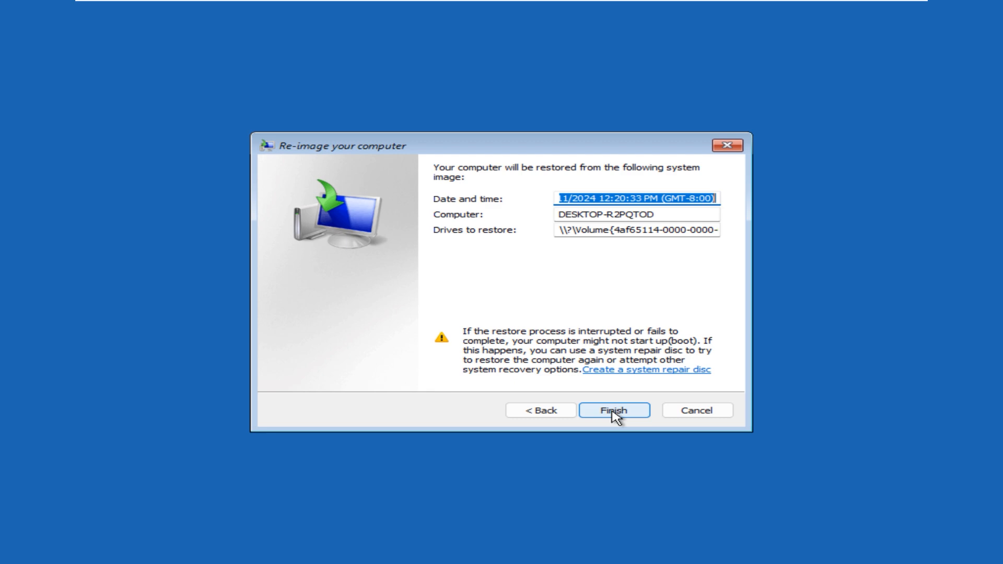
{"action": "left_click", "coordinate": [613, 410]}
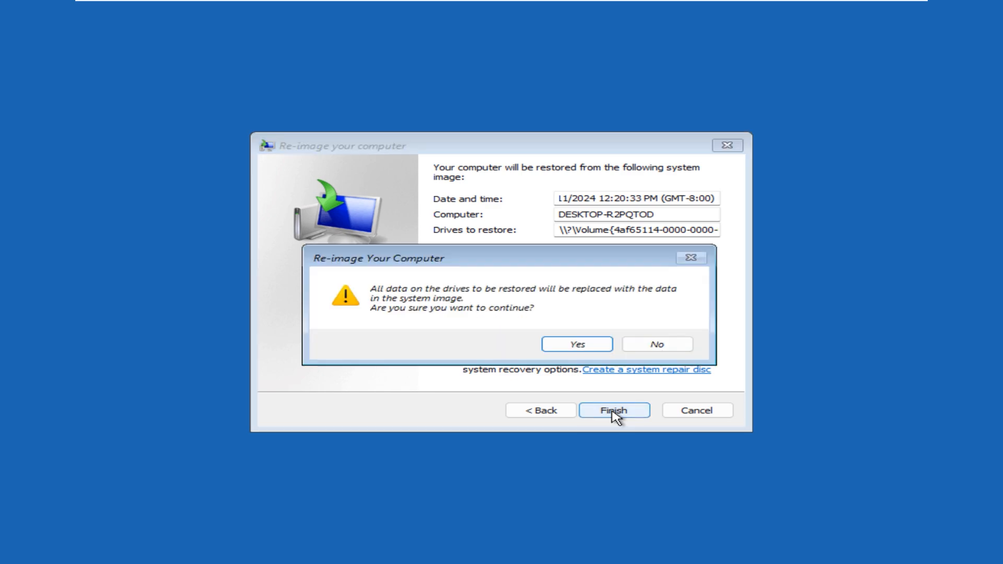
{"action": "mouse_move", "coordinate": [394, 307]}
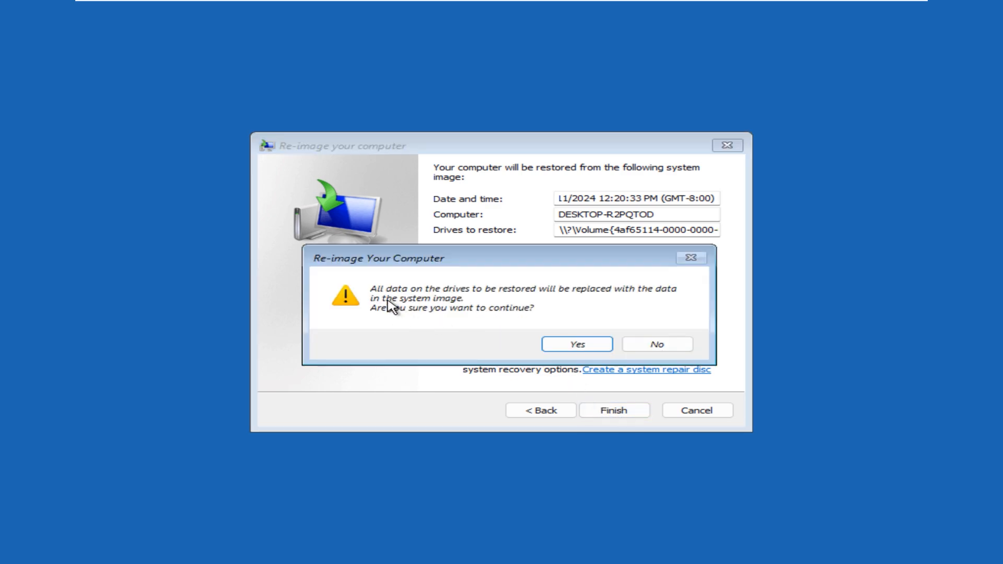
{"action": "mouse_move", "coordinate": [540, 305]}
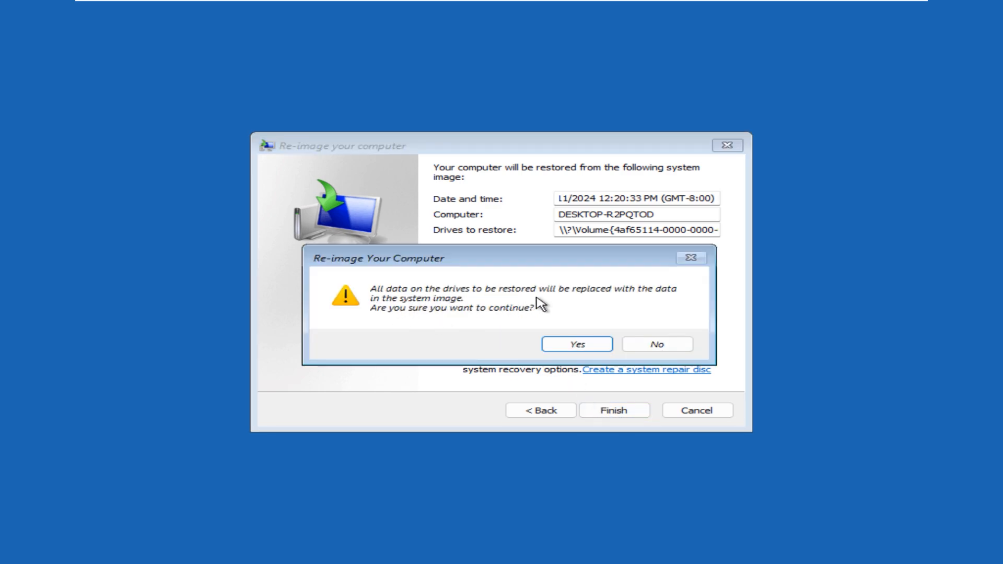
{"action": "mouse_move", "coordinate": [485, 350]}
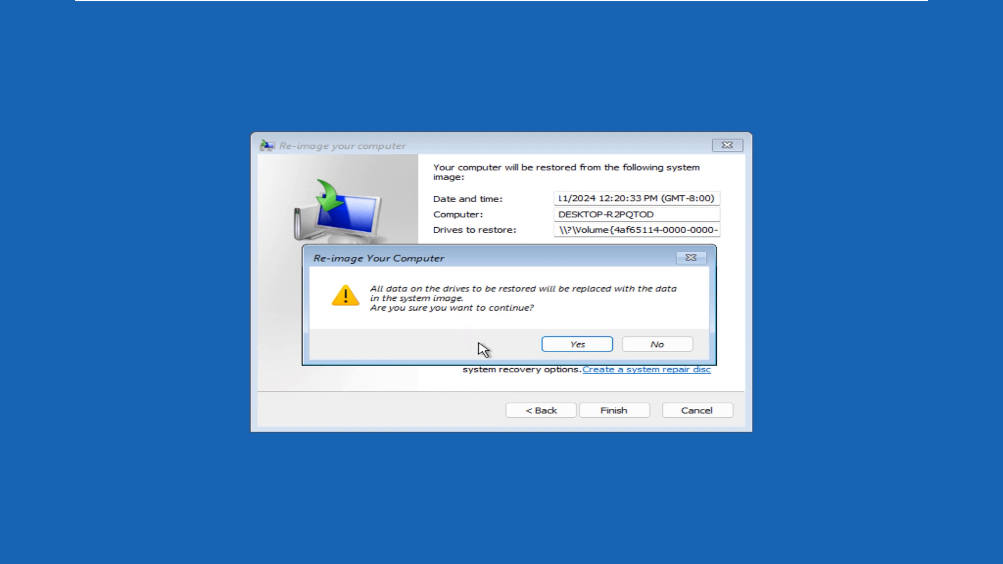
{"action": "mouse_move", "coordinate": [577, 343]}
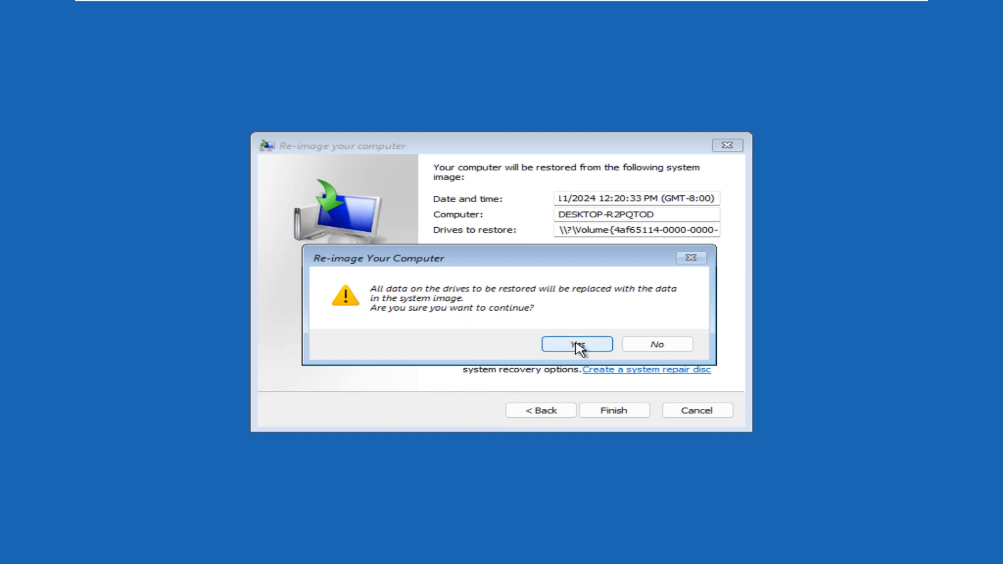
{"action": "left_click", "coordinate": [574, 344]}
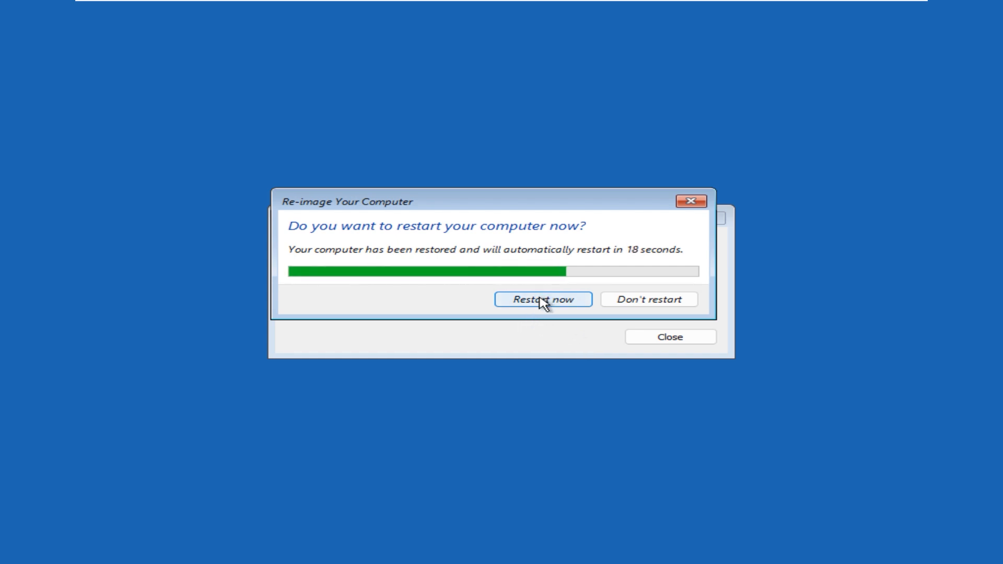
- Restart the computer now once the system image restore completes
{"action": "left_click", "coordinate": [542, 300]}
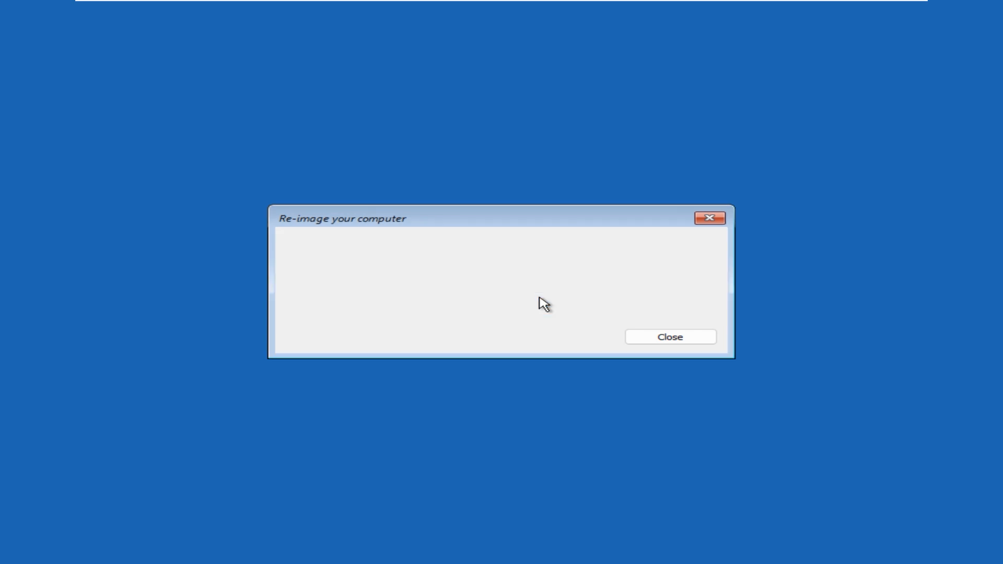
{"action": "left_click", "coordinate": [669, 336]}
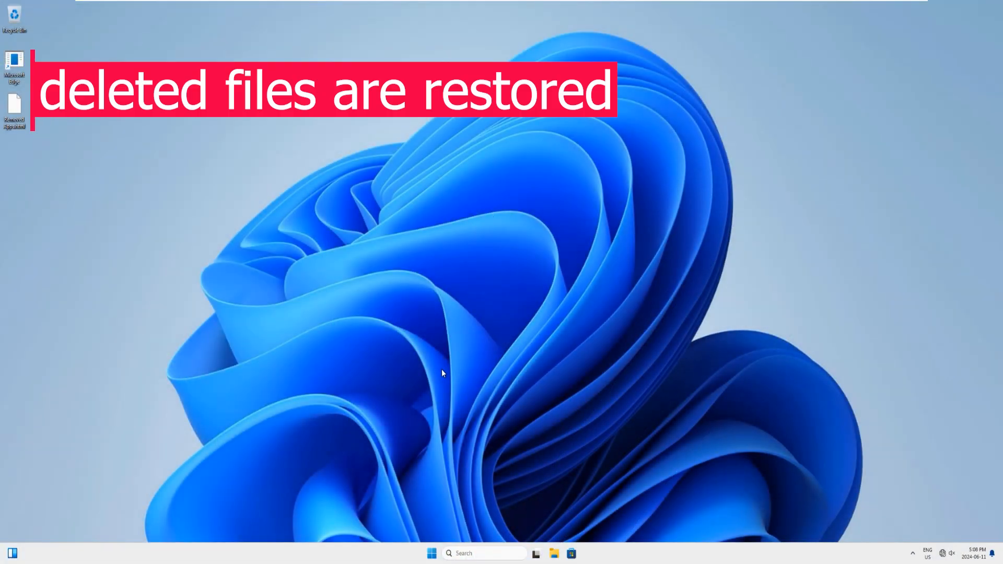
{"action": "mouse_move", "coordinate": [442, 361]}
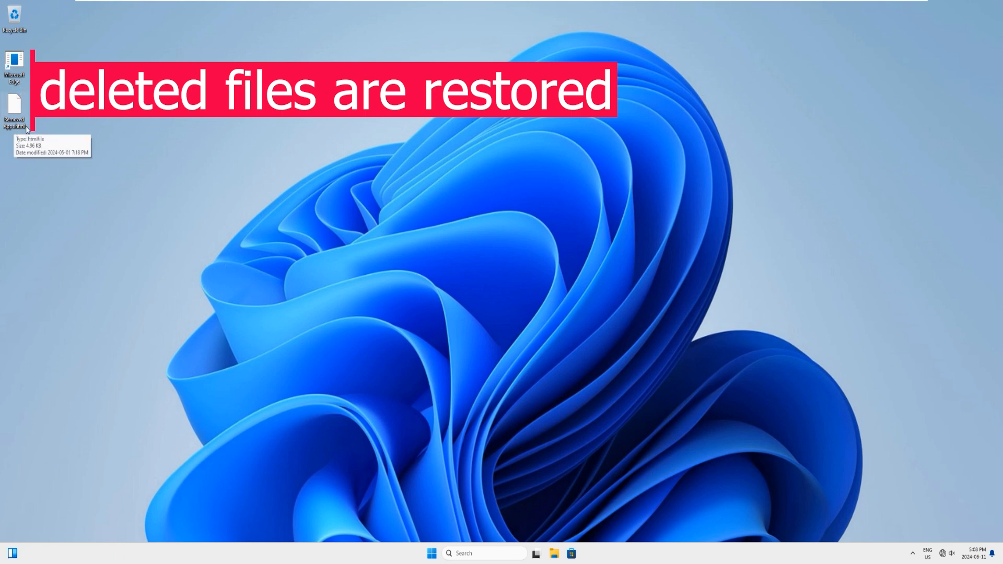
{"action": "mouse_move", "coordinate": [30, 151]}
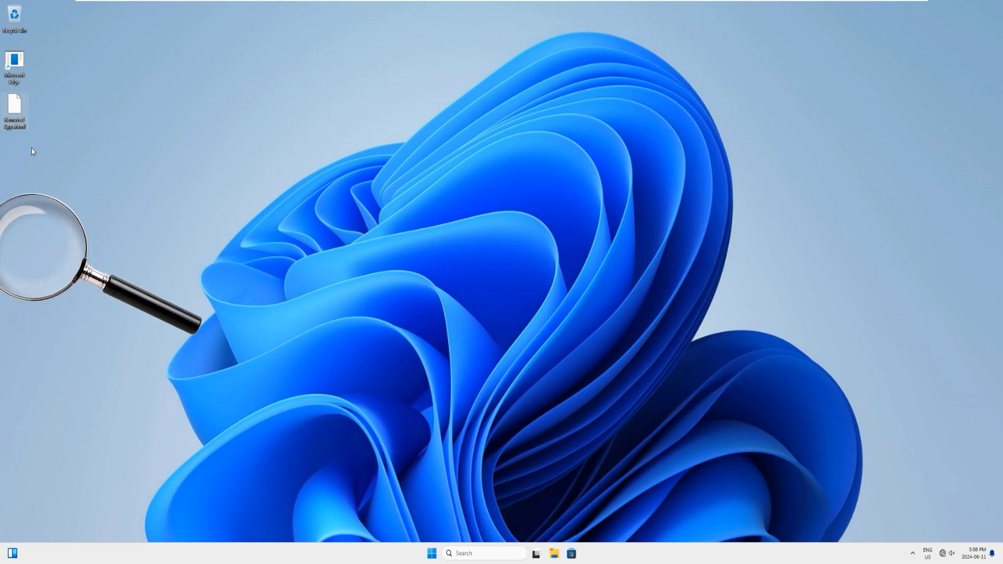
{"action": "mouse_move", "coordinate": [29, 151]}
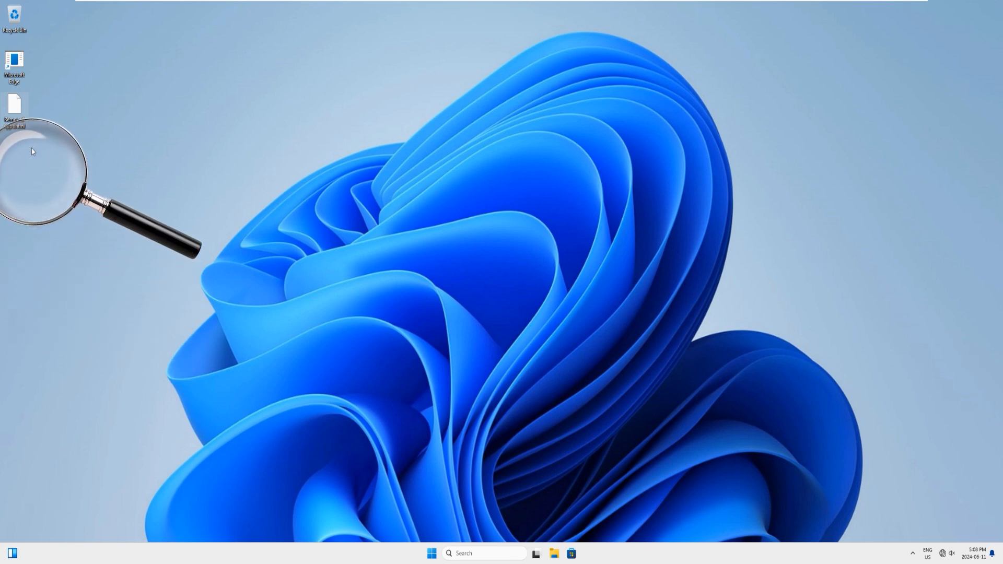